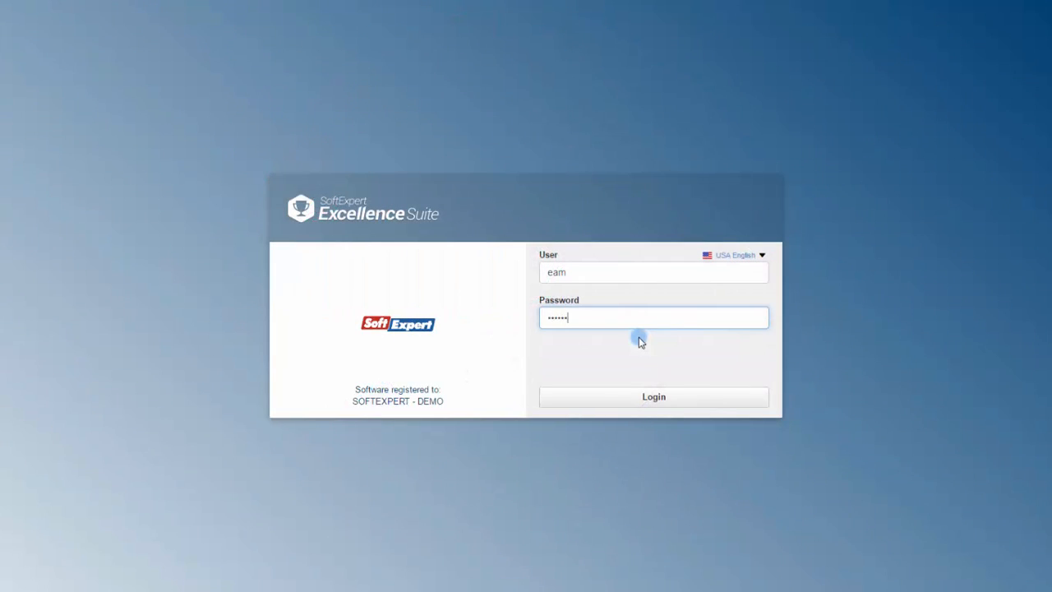
# - Sign in and reach MSA planning (MS003) through the Components menu's MSA entry
pyautogui.click(655, 396)
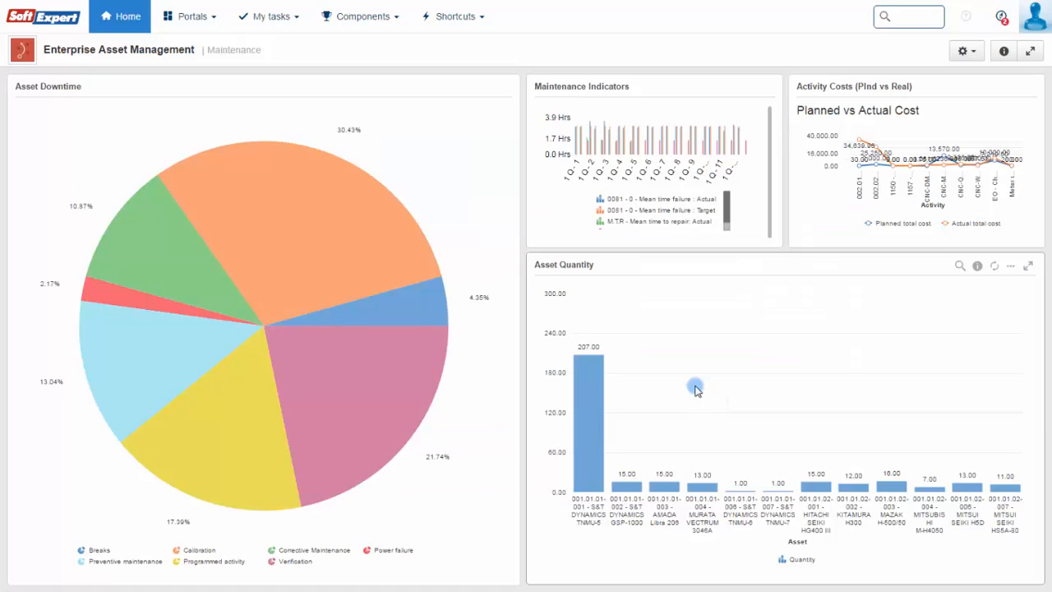
pyautogui.click(362, 16)
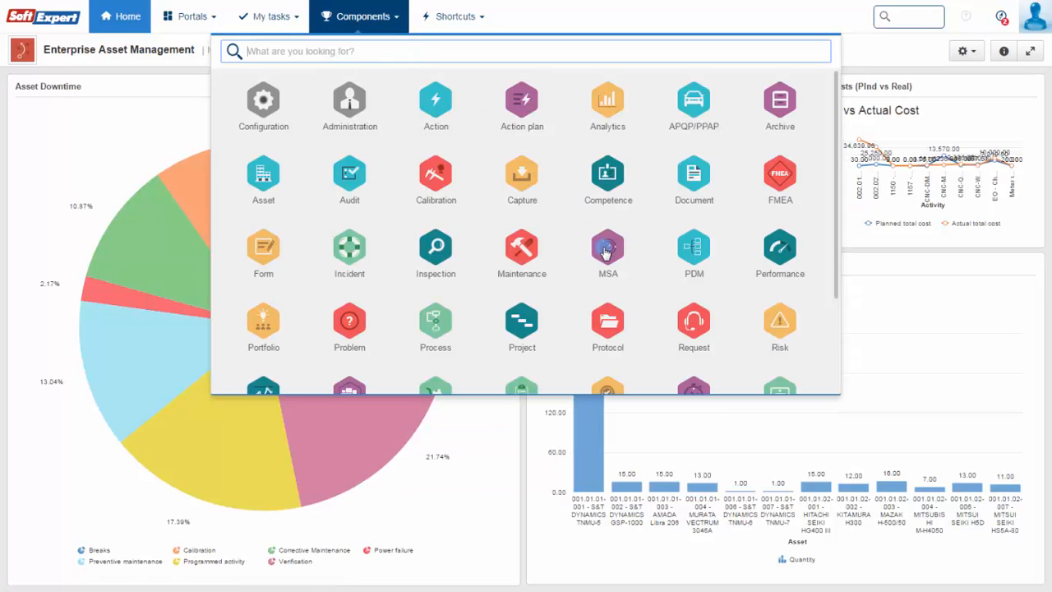
pyautogui.click(608, 250)
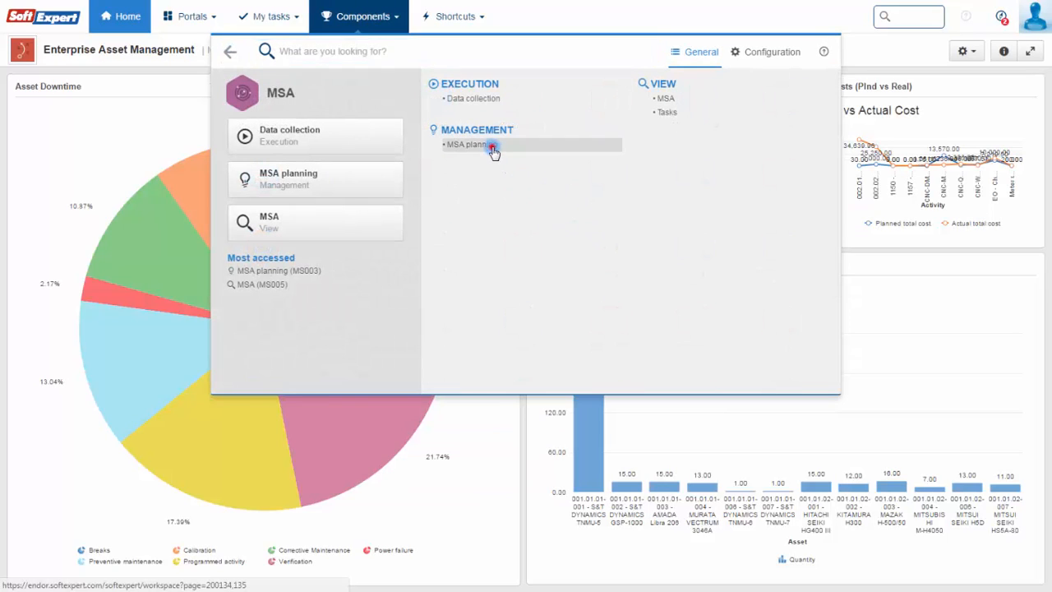
pyautogui.click(467, 144)
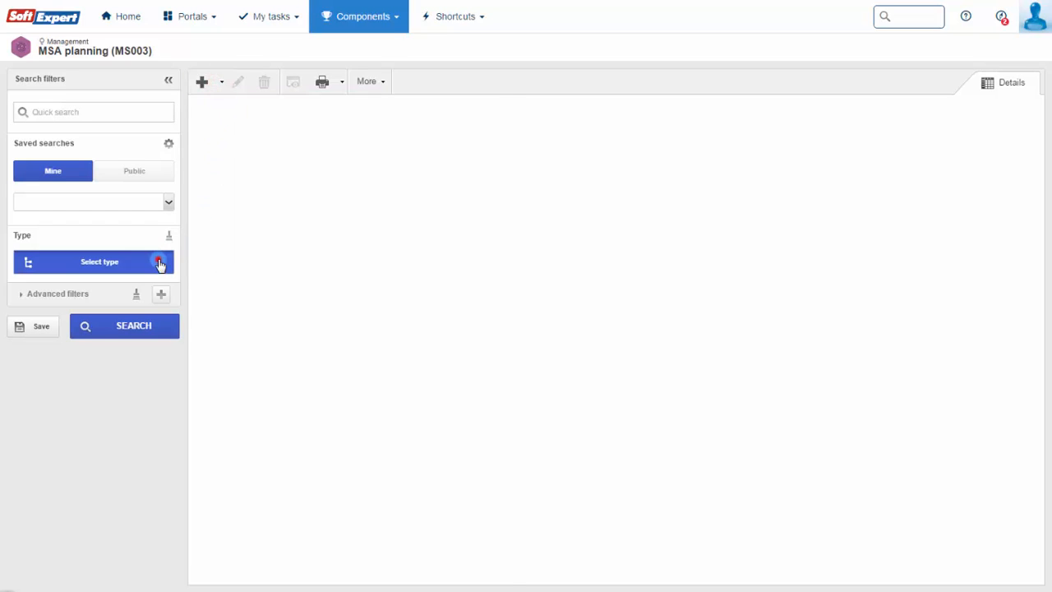
# - Search the MSA planning records, listing the eight planned studies
pyautogui.click(161, 261)
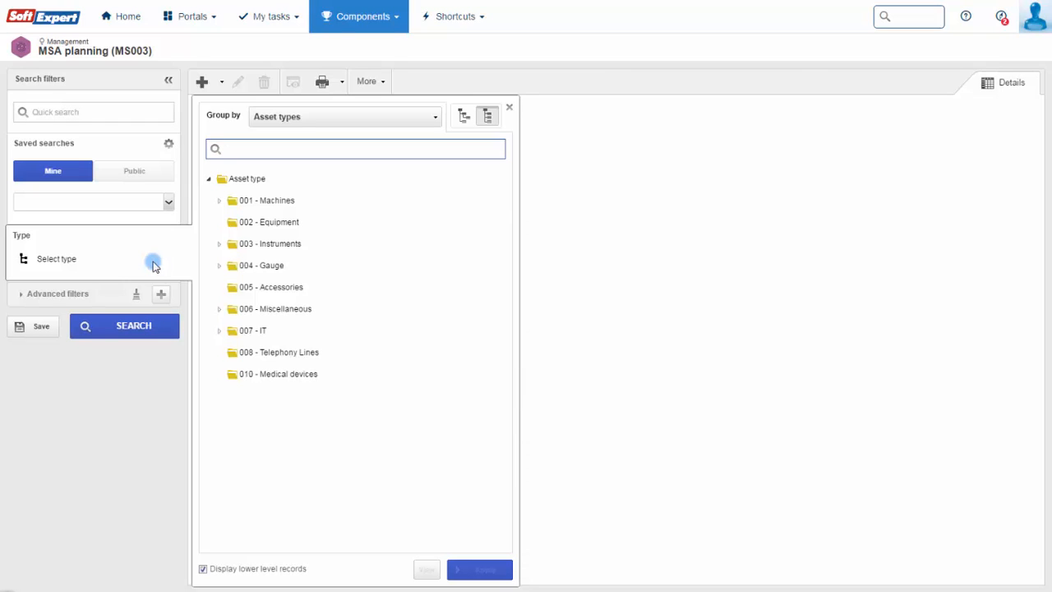
pyautogui.moveTo(133, 325)
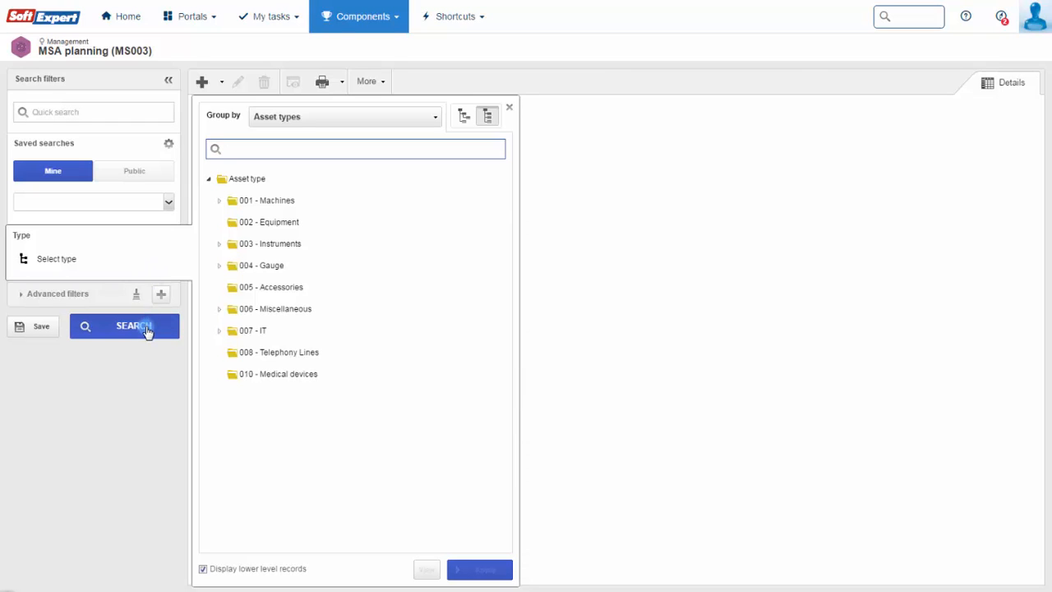
pyautogui.click(125, 326)
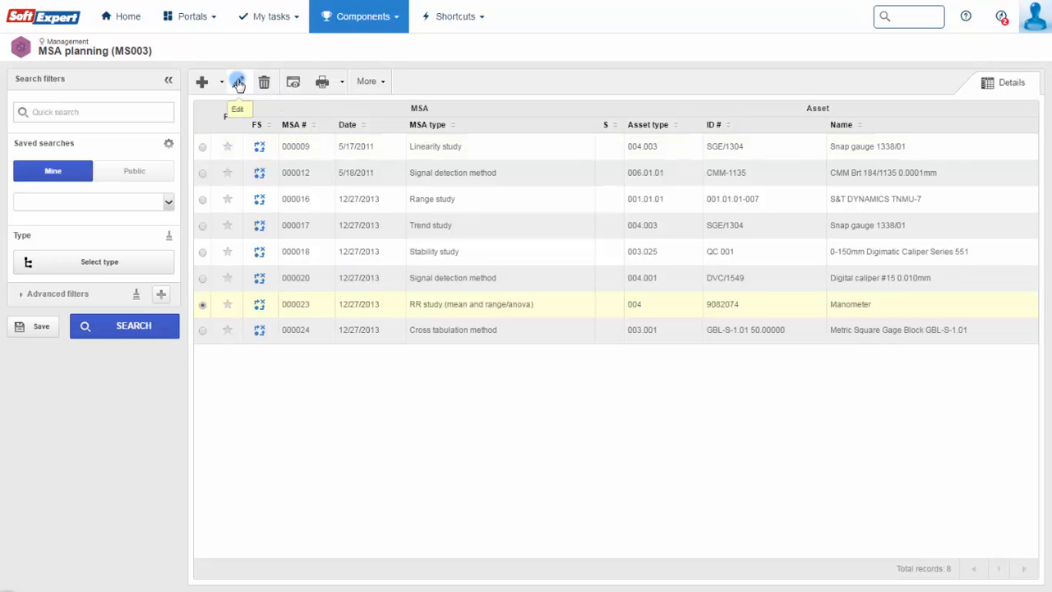
# - Edit the manometer RR study and enable its responsibility route with default draft and approval routes
pyautogui.click(237, 82)
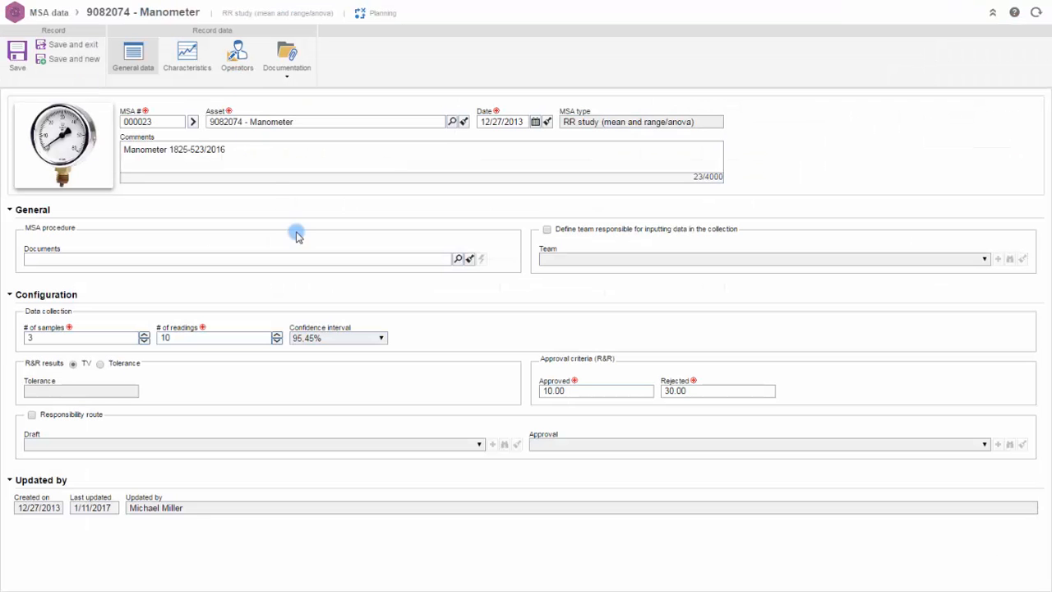
pyautogui.write('sensor')
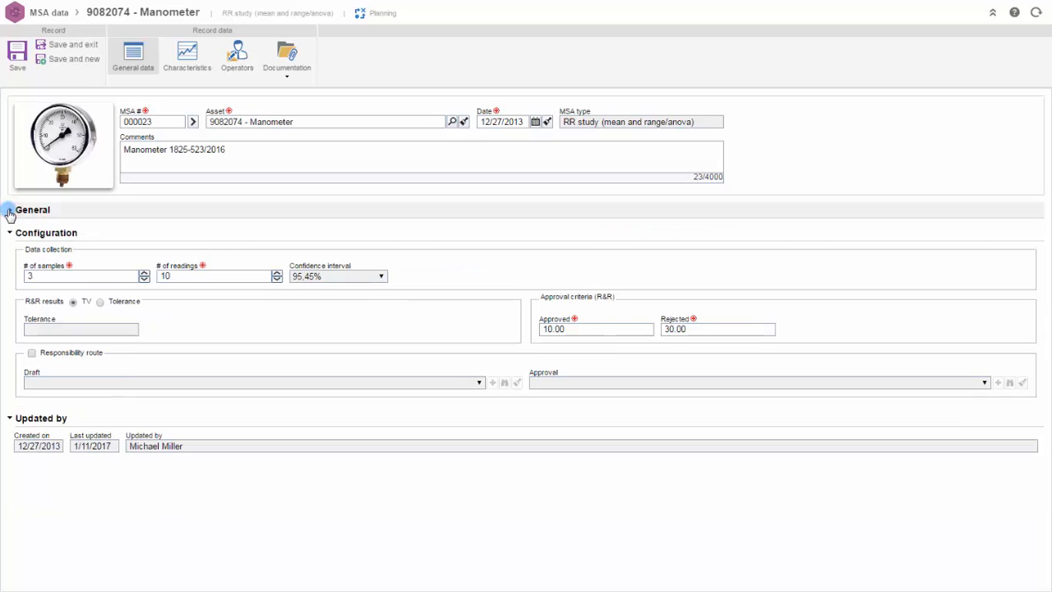
pyautogui.click(10, 210)
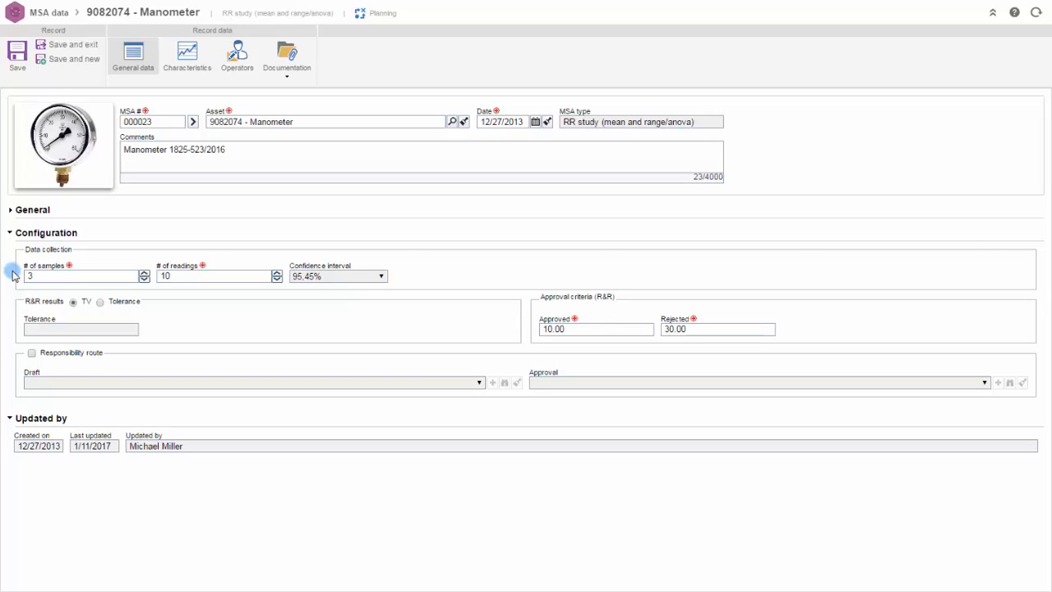
pyautogui.click(33, 352)
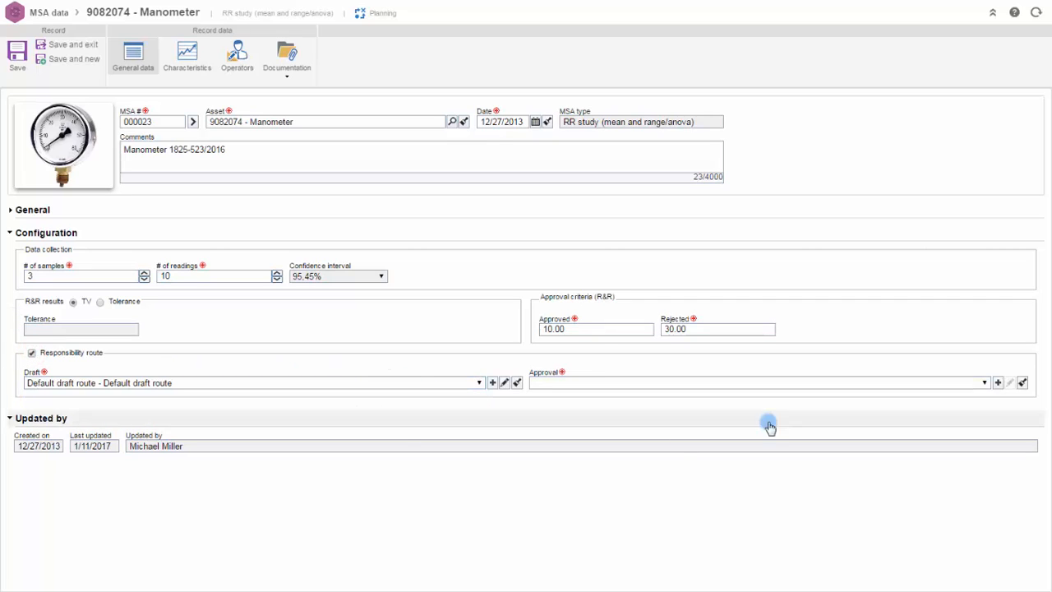
pyautogui.click(983, 382)
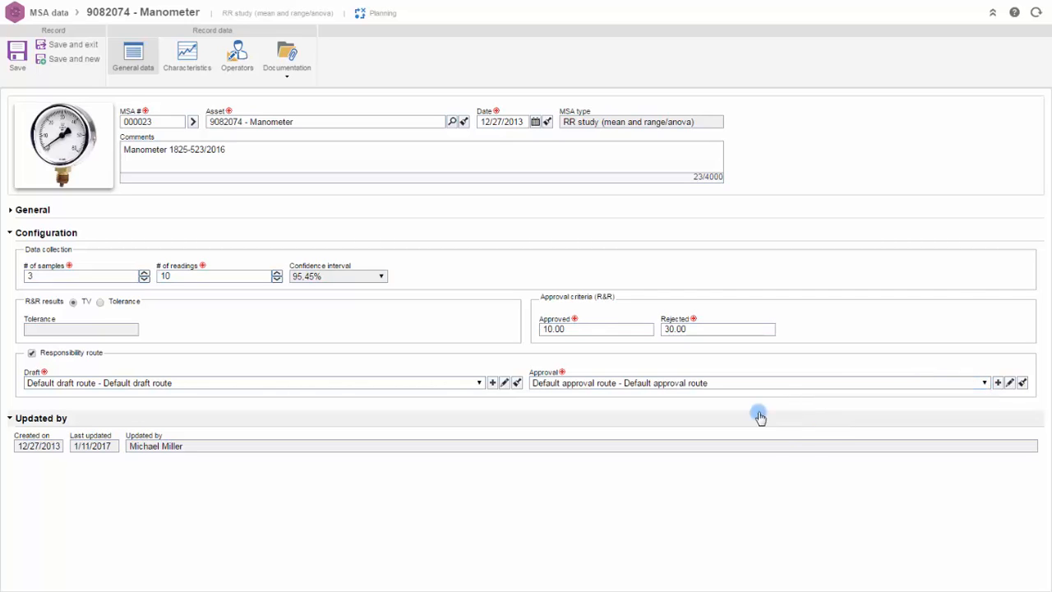
pyautogui.click(187, 58)
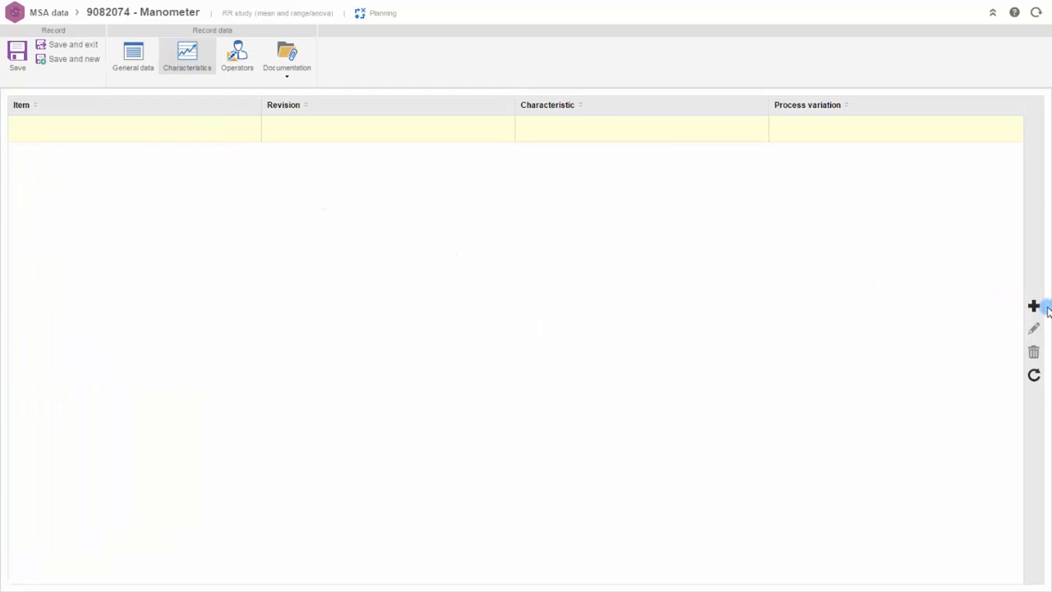
# - Add a characteristic for the Brake support item, chosen from the characteristic lookup
pyautogui.click(1034, 306)
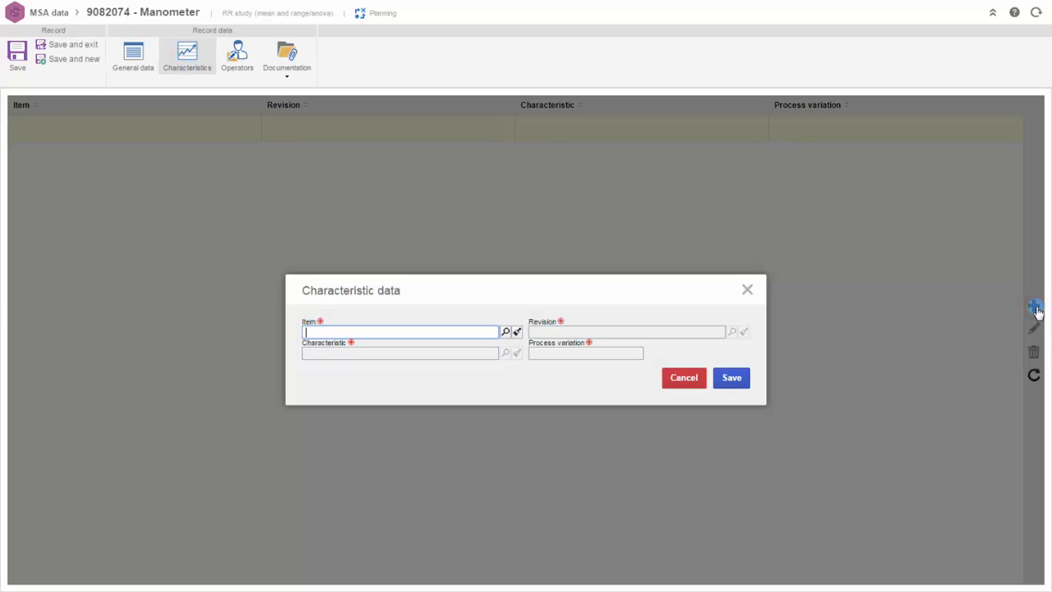
pyautogui.write('brake support')
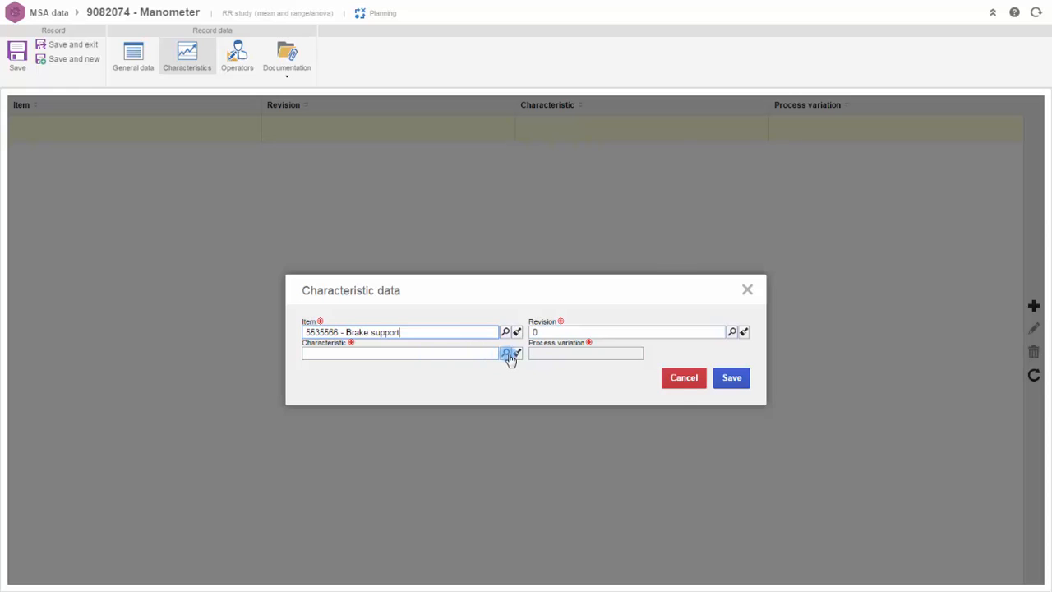
pyautogui.click(506, 353)
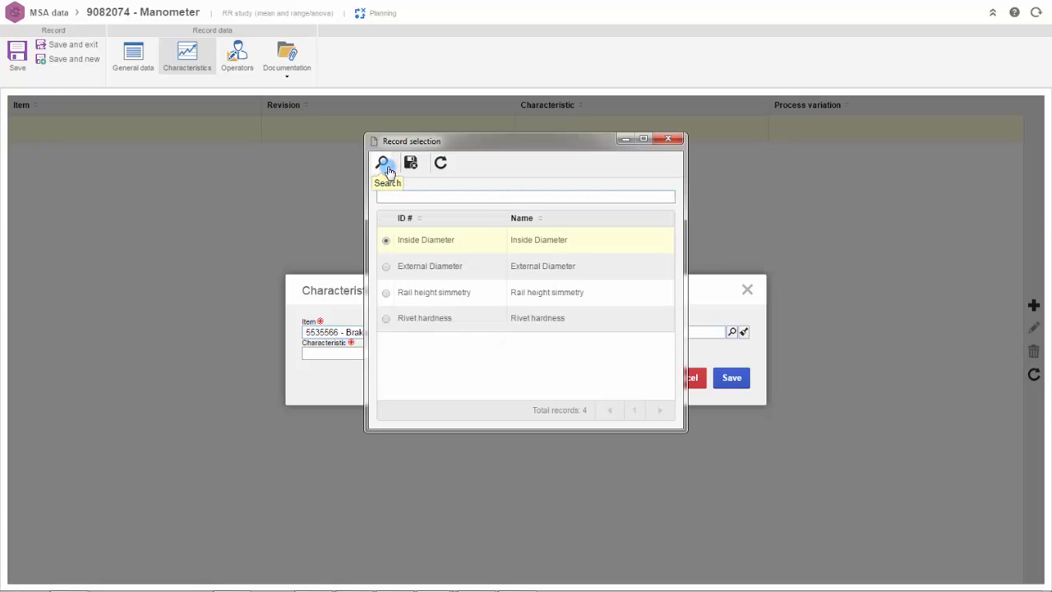
pyautogui.click(385, 292)
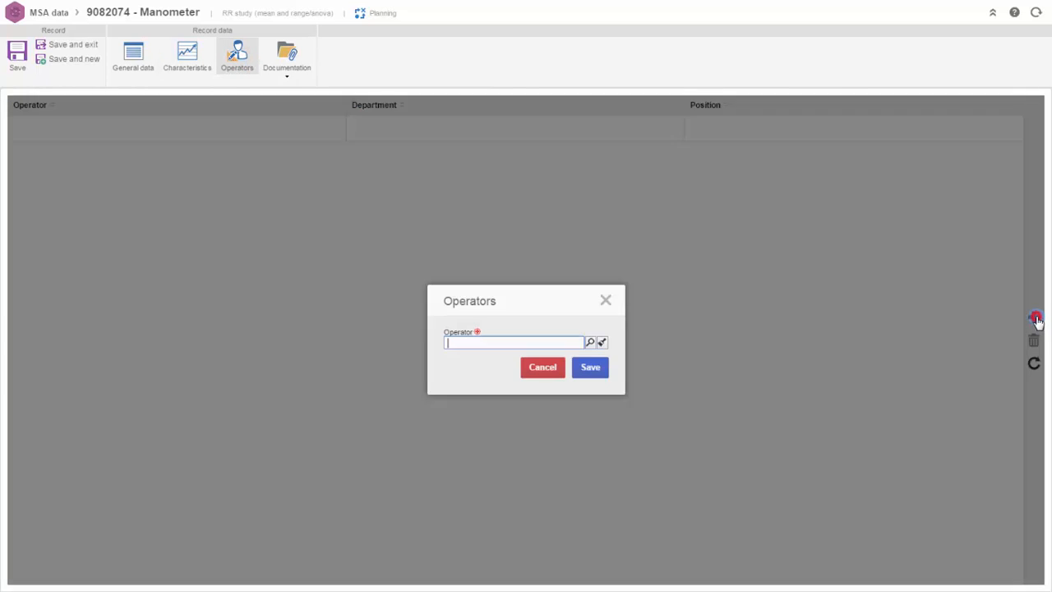
# - Assign operators Donald (Engineering) and Kendo (Legal) to the study
pyautogui.write('Donald')
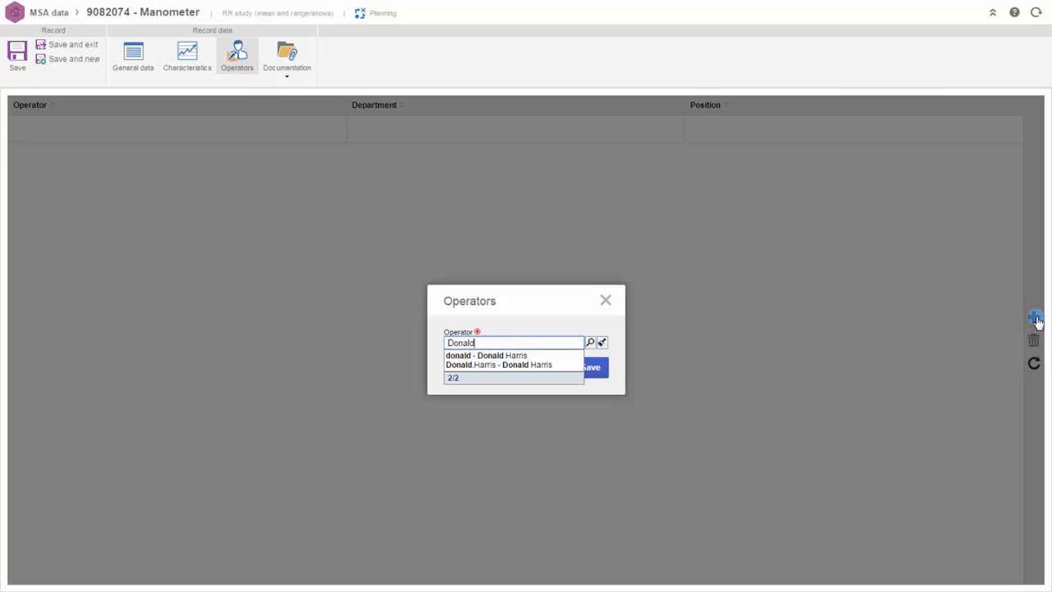
pyautogui.moveTo(497, 355)
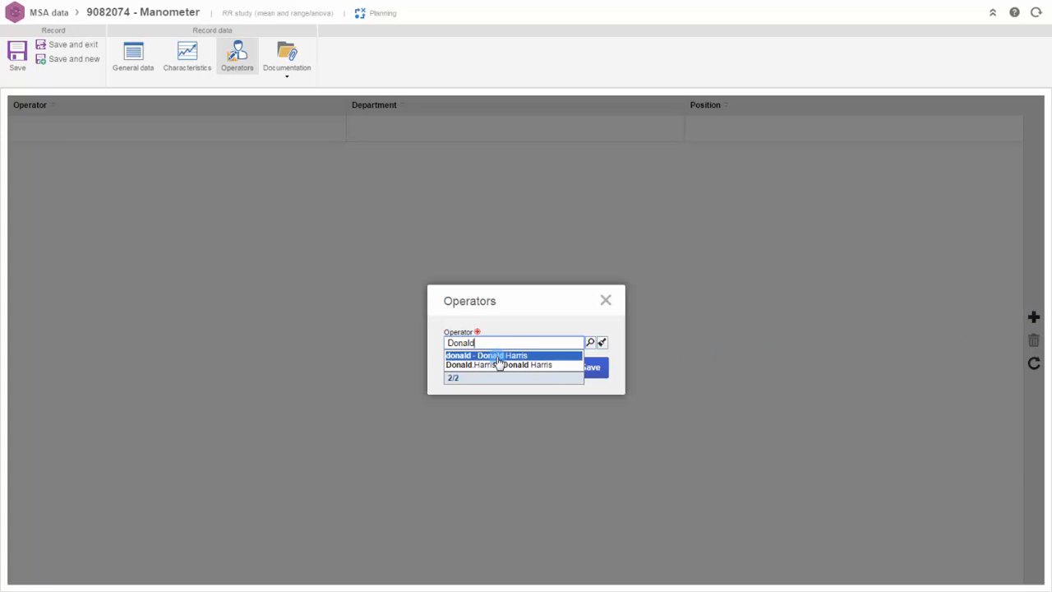
pyautogui.click(487, 355)
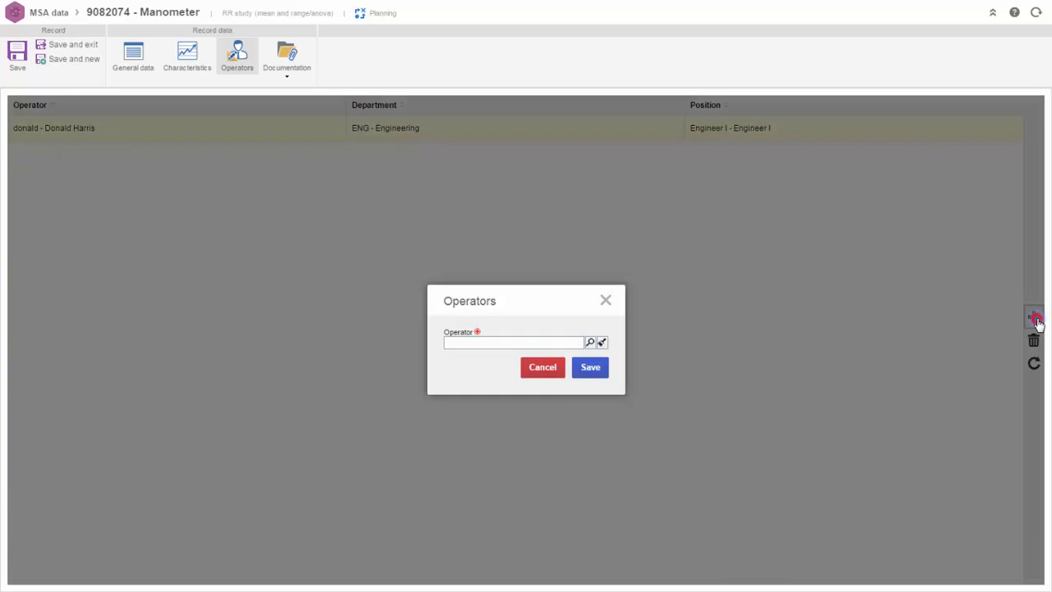
pyautogui.write('kendo')
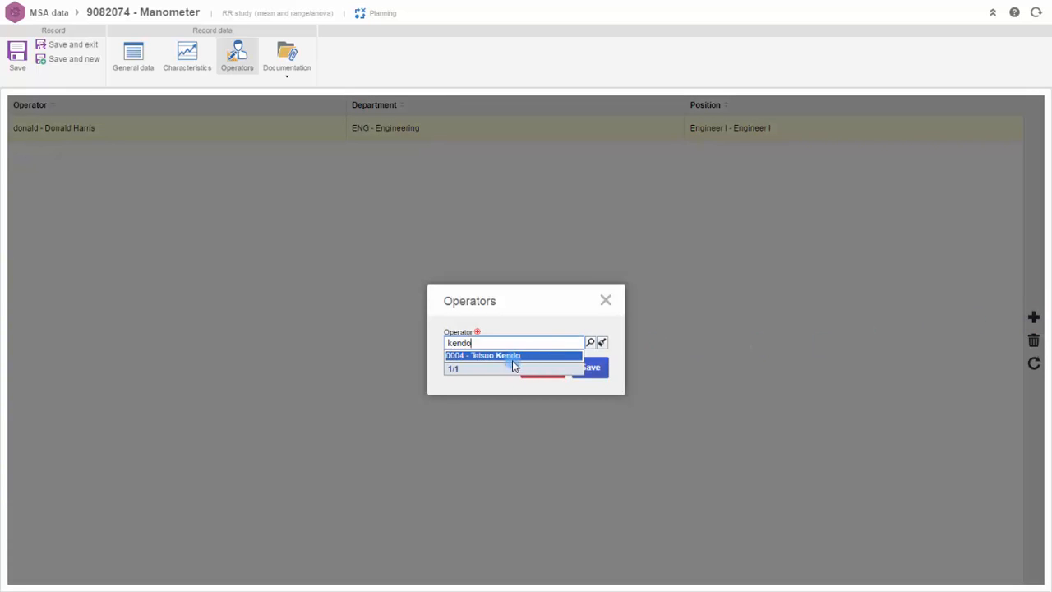
pyautogui.click(513, 355)
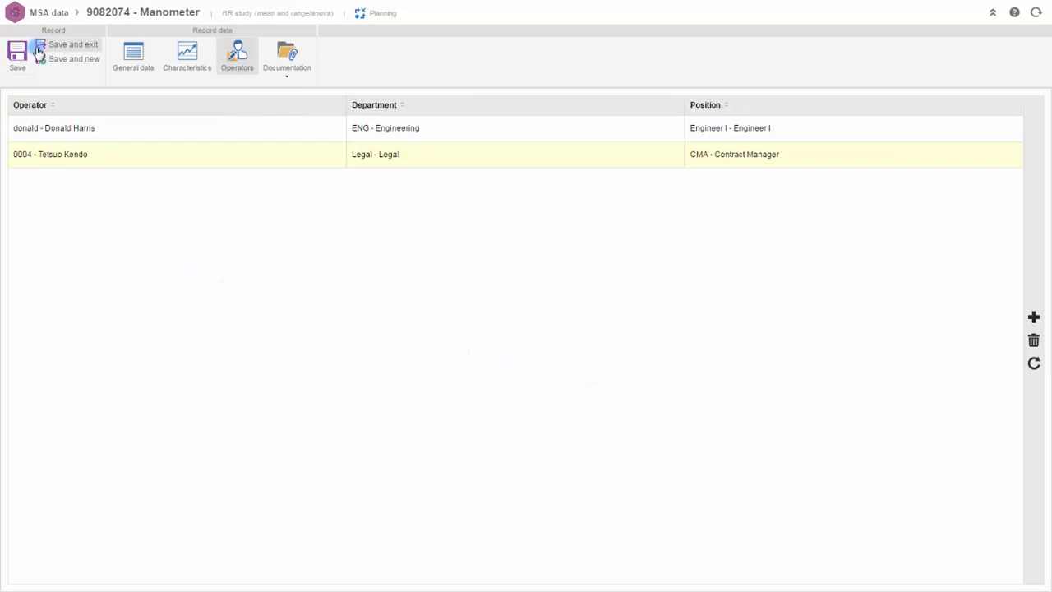
# - Save and exit the study, confirming it is sent to the next step
pyautogui.click(72, 44)
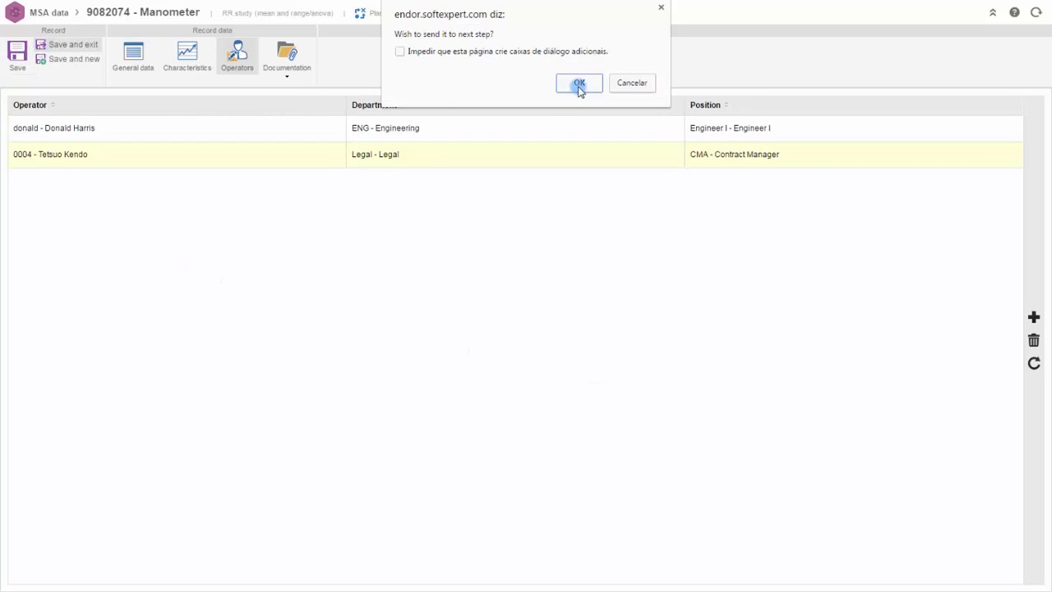
pyautogui.click(578, 82)
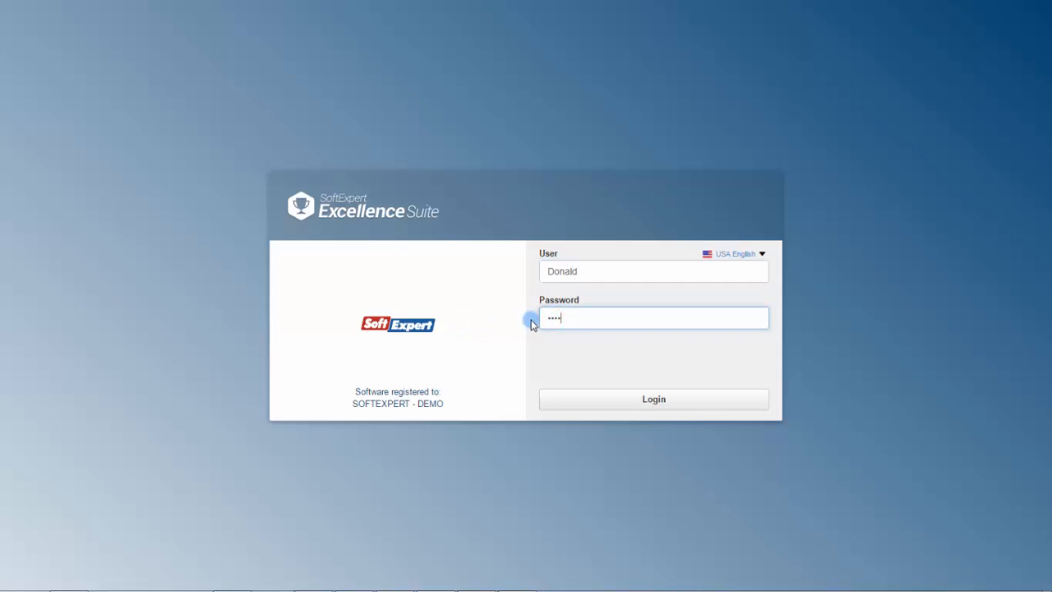
# - Sign in as the operator and open MSA 000015's data collection form from the pending tasks
pyautogui.click(654, 399)
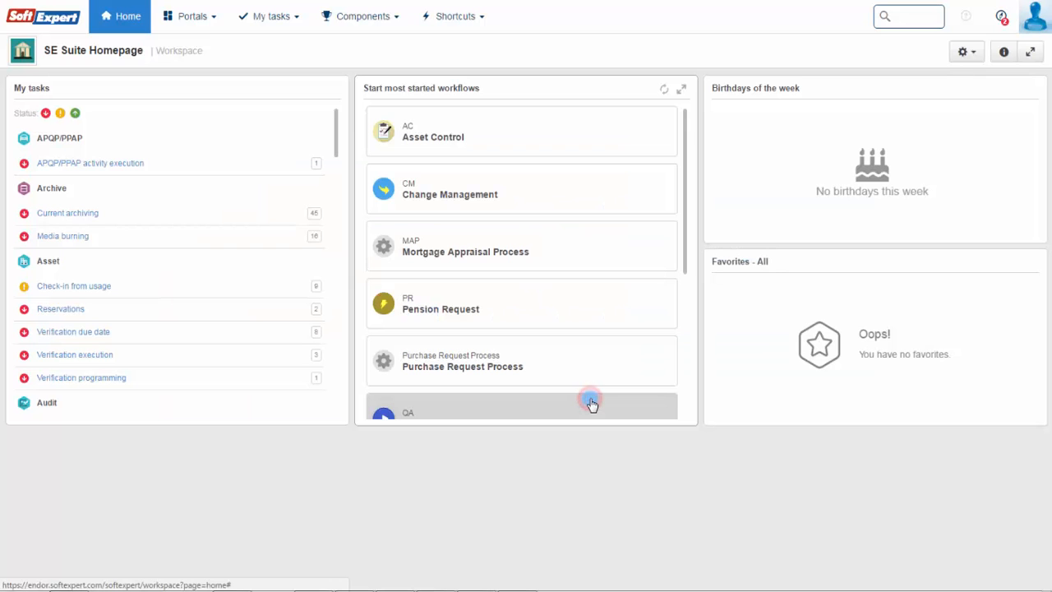
pyautogui.moveTo(567, 388)
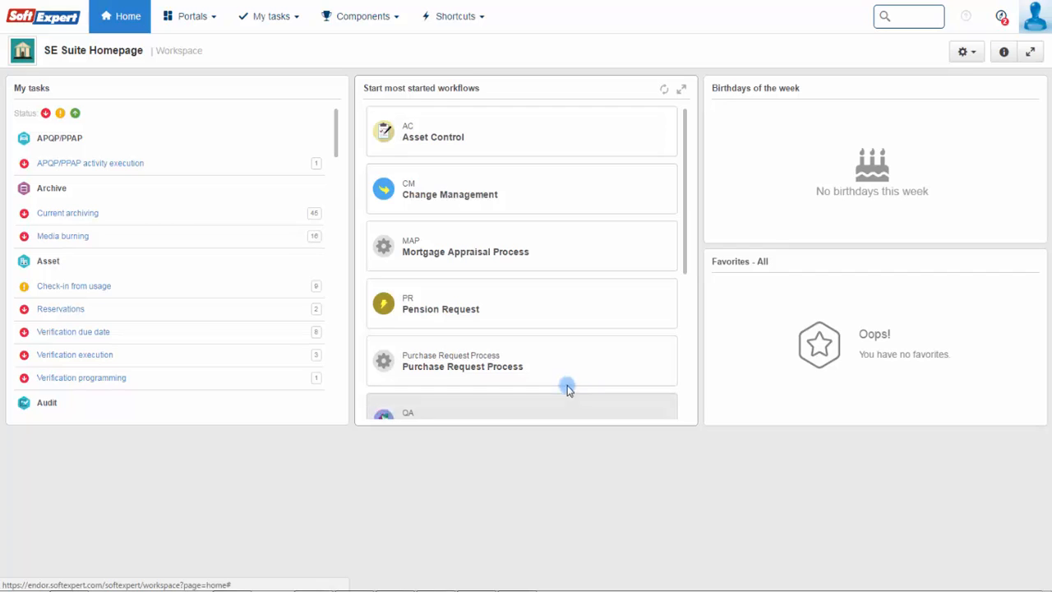
pyautogui.click(266, 17)
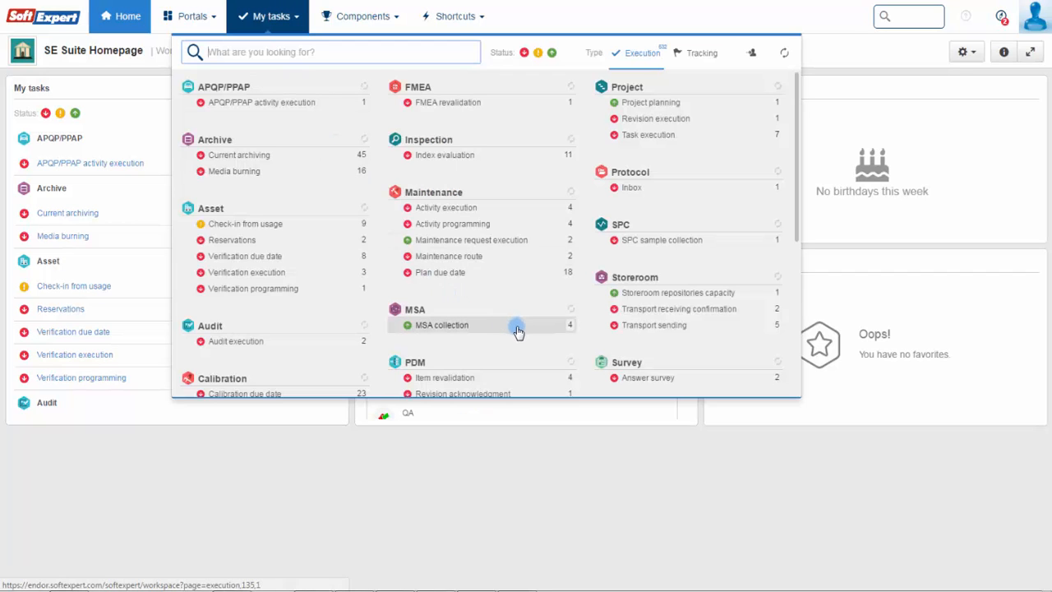
pyautogui.click(441, 326)
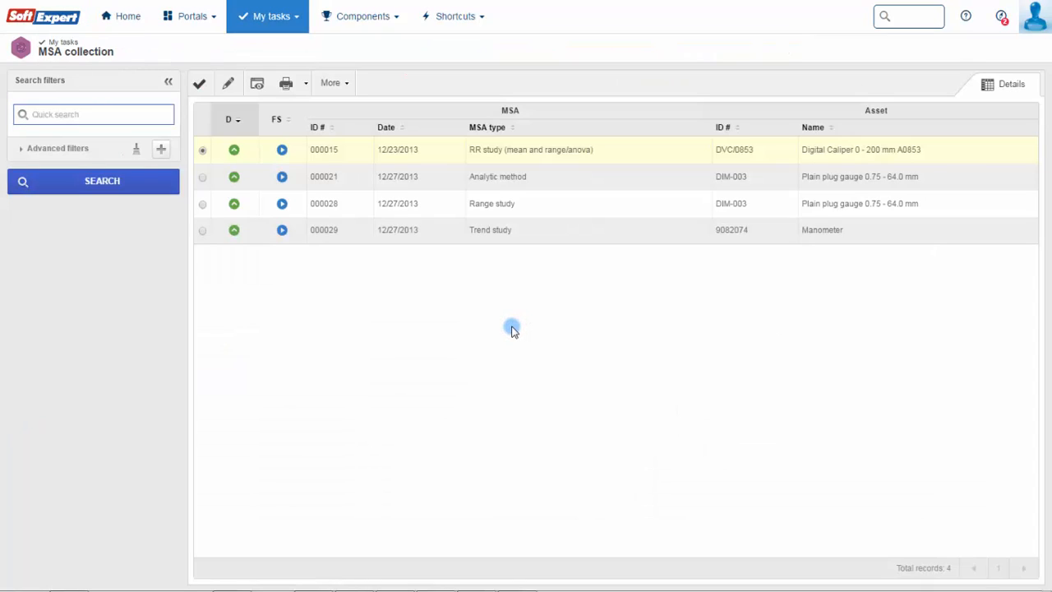
pyautogui.click(282, 148)
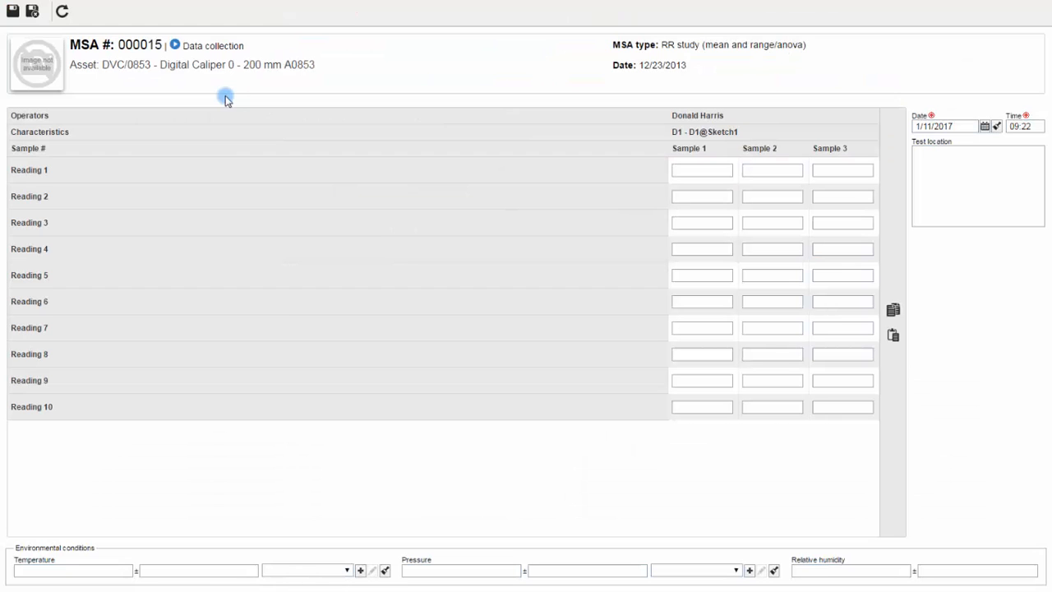
pyautogui.click(700, 170)
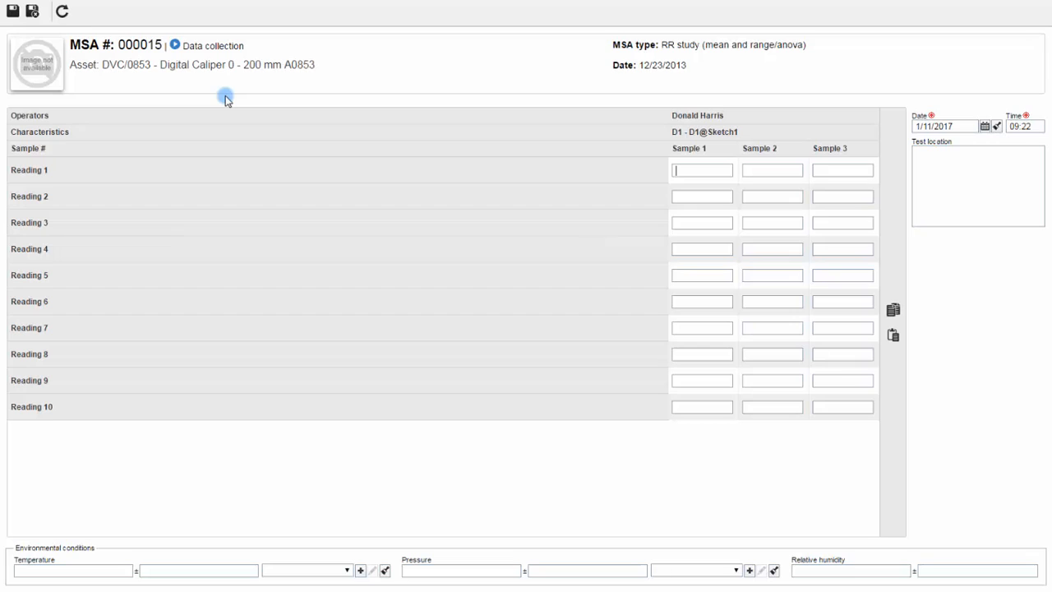
pyautogui.moveTo(660, 194)
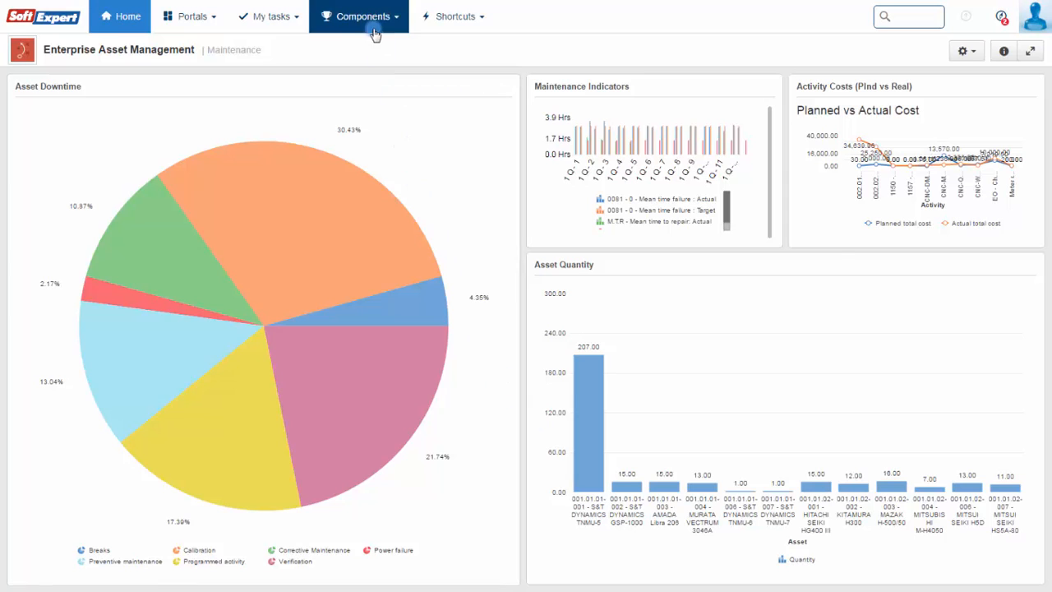
# - Open the MSA view (MS005) list and locate record 000026 for the Digital Caliper A0853
pyautogui.click(361, 17)
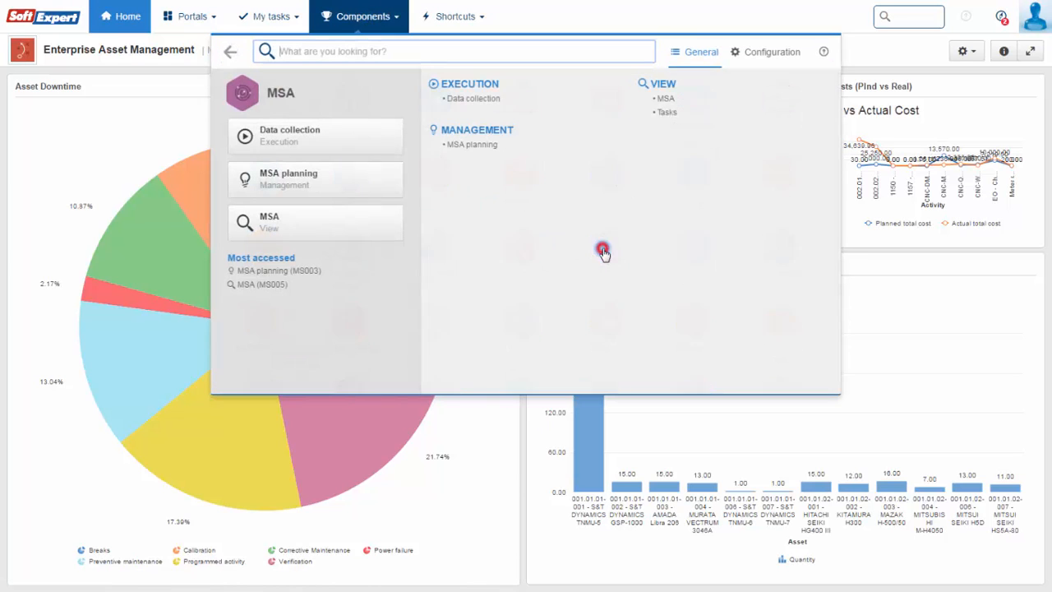
pyautogui.click(261, 283)
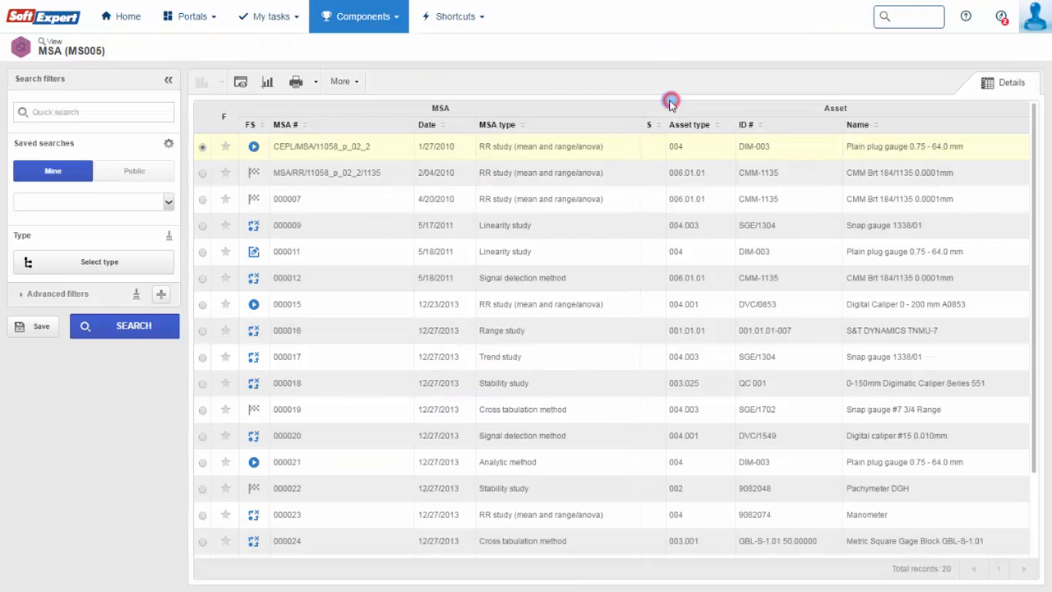
pyautogui.scroll(-3)
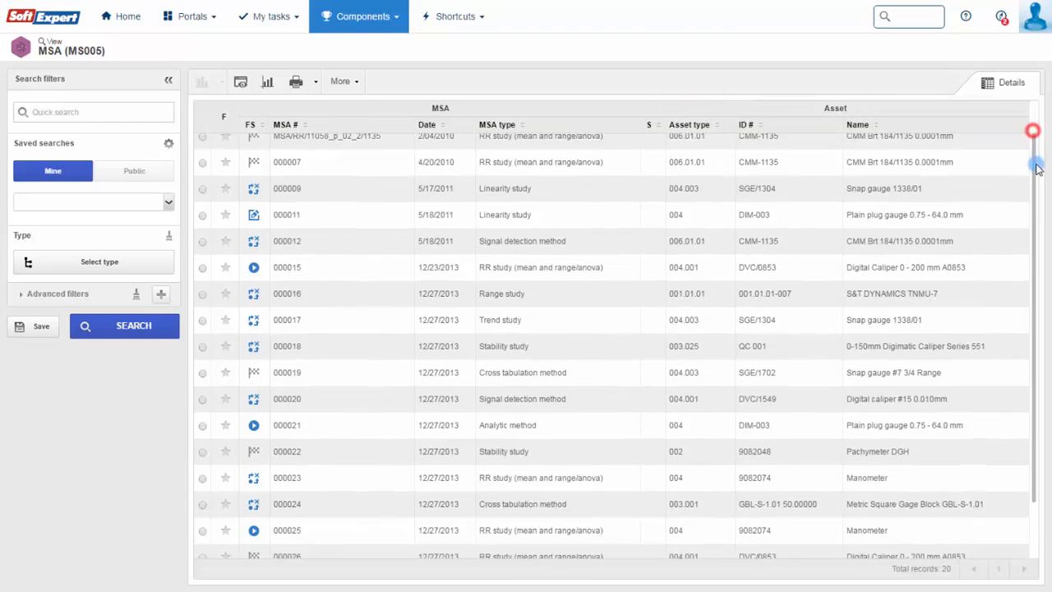
pyautogui.scroll(-3)
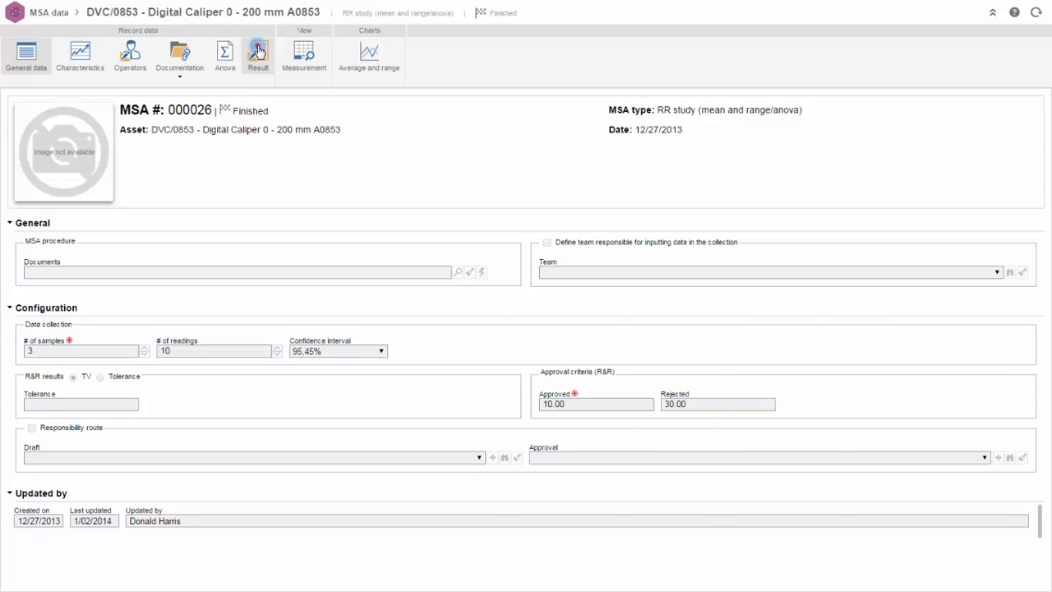
# - Review study 000026's R&R results, operator readings and ANOVA table, then request average and range charts
pyautogui.click(257, 52)
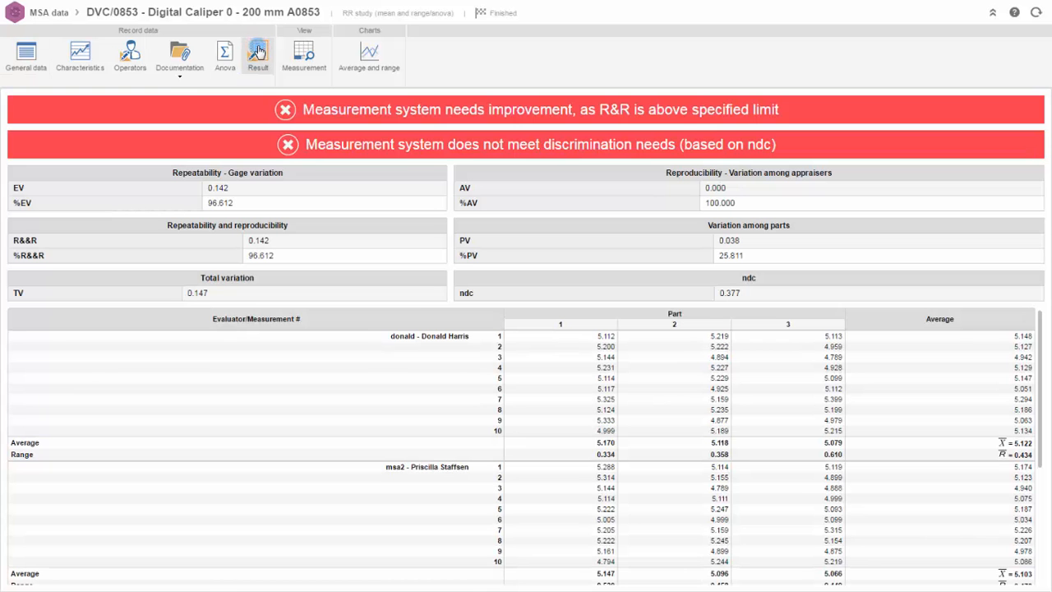
pyautogui.scroll(-3)
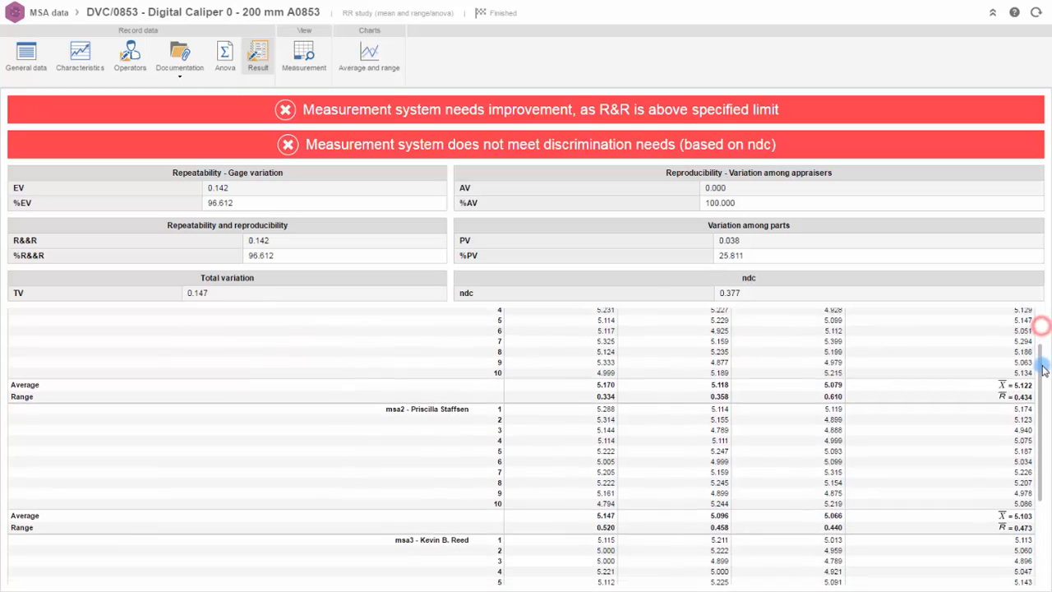
pyautogui.scroll(-3)
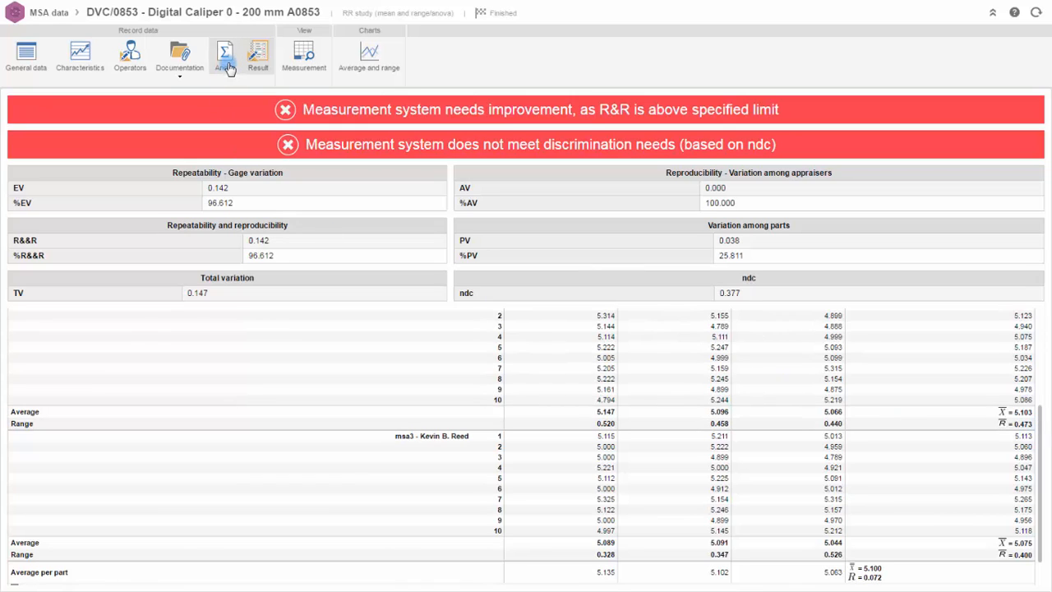
pyautogui.click(223, 56)
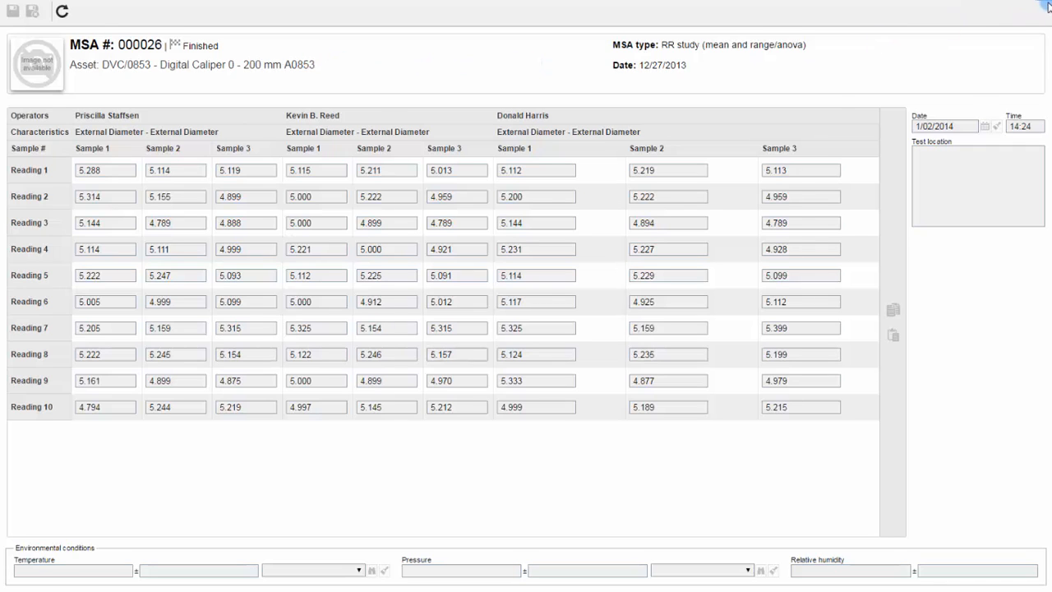
pyautogui.click(224, 56)
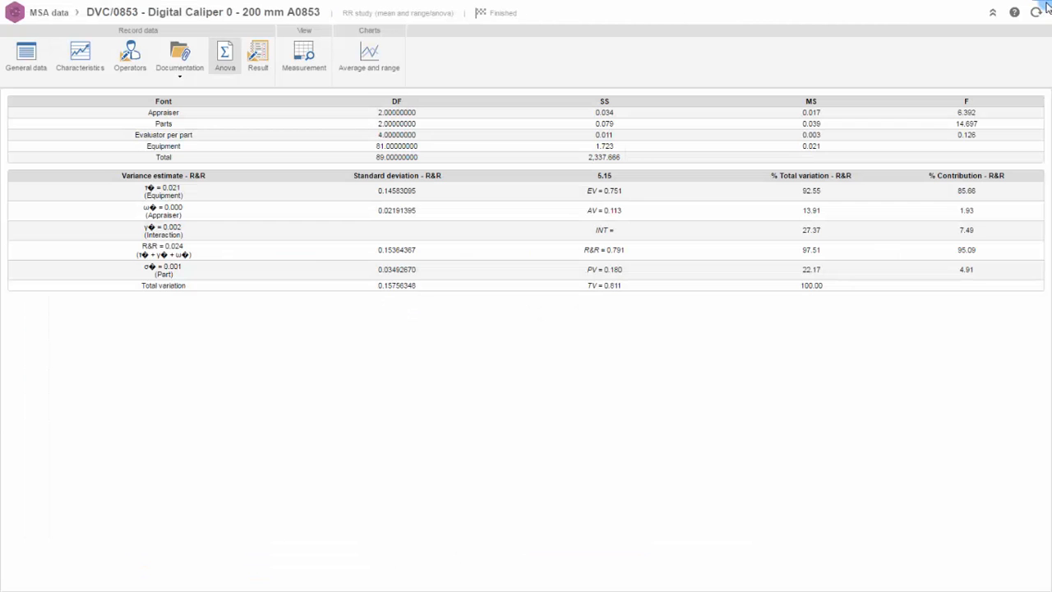
pyautogui.click(368, 58)
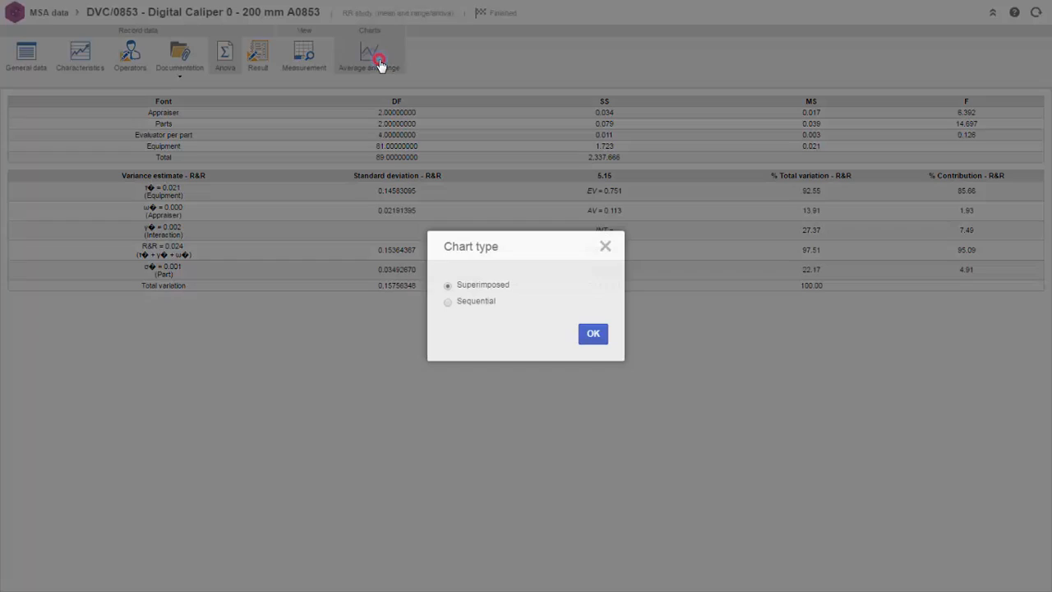
# - Show the average and range charts superimposed, then sequentially, and close them
pyautogui.click(592, 332)
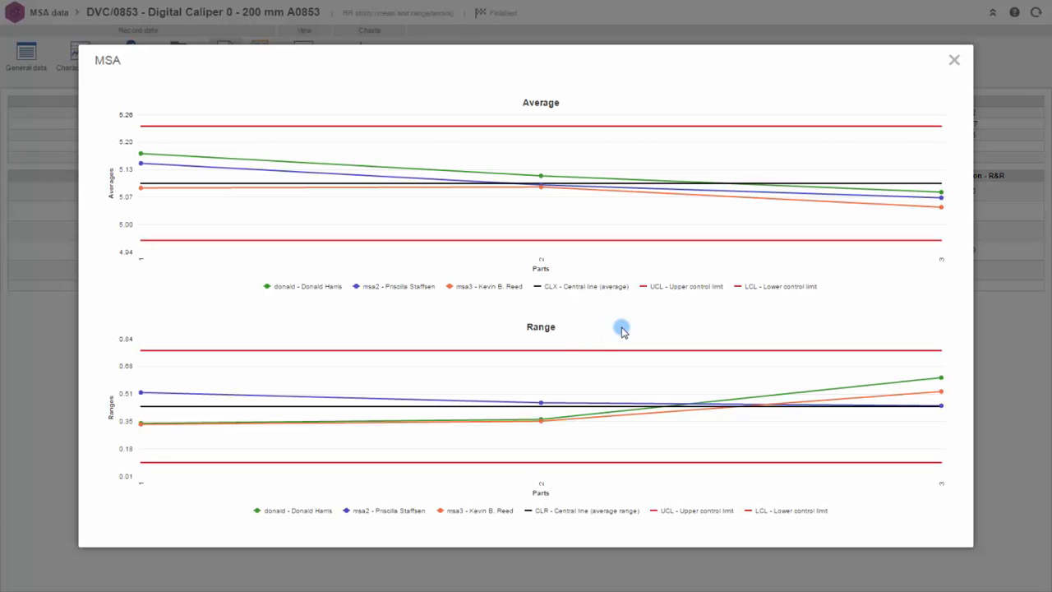
pyautogui.click(953, 60)
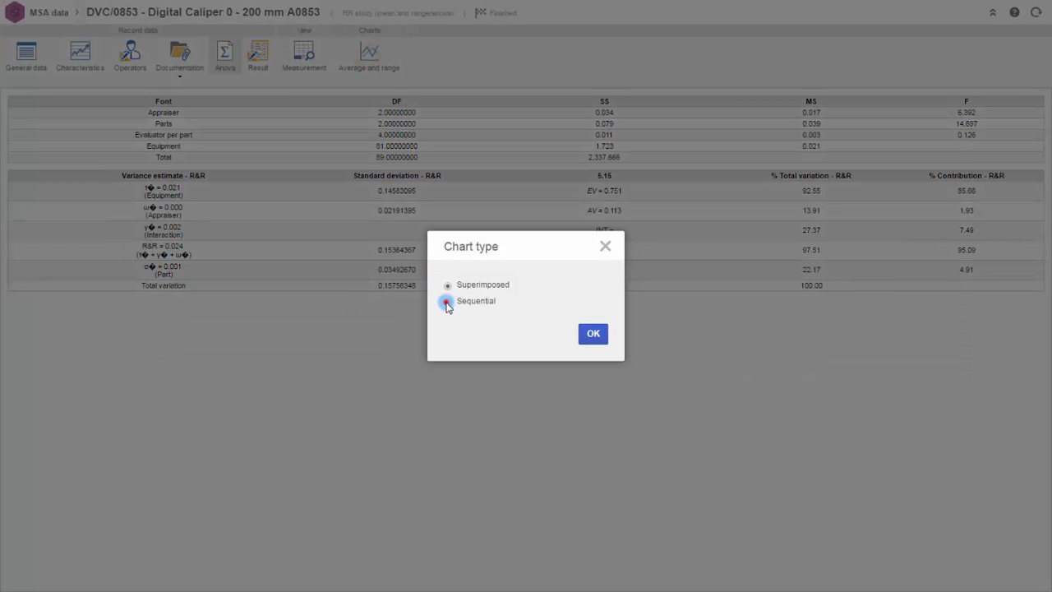
pyautogui.click(592, 332)
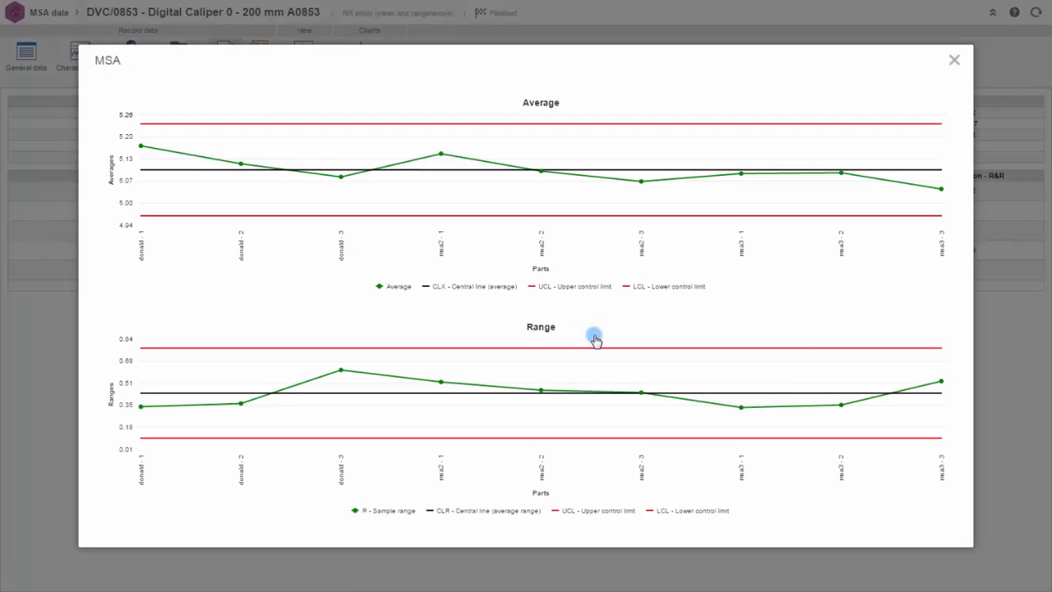
pyautogui.moveTo(710, 310)
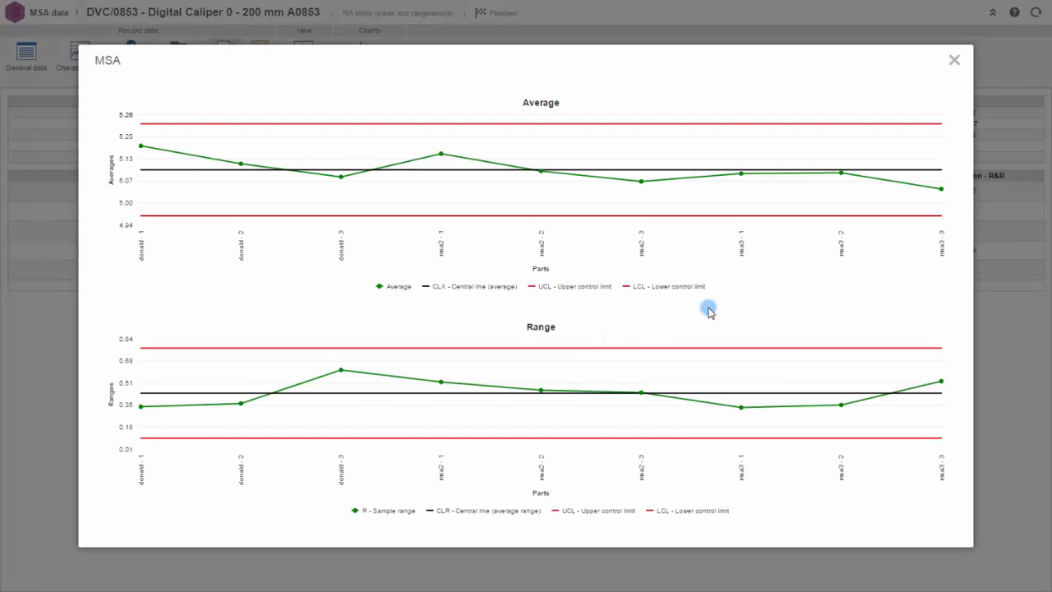
pyautogui.click(953, 59)
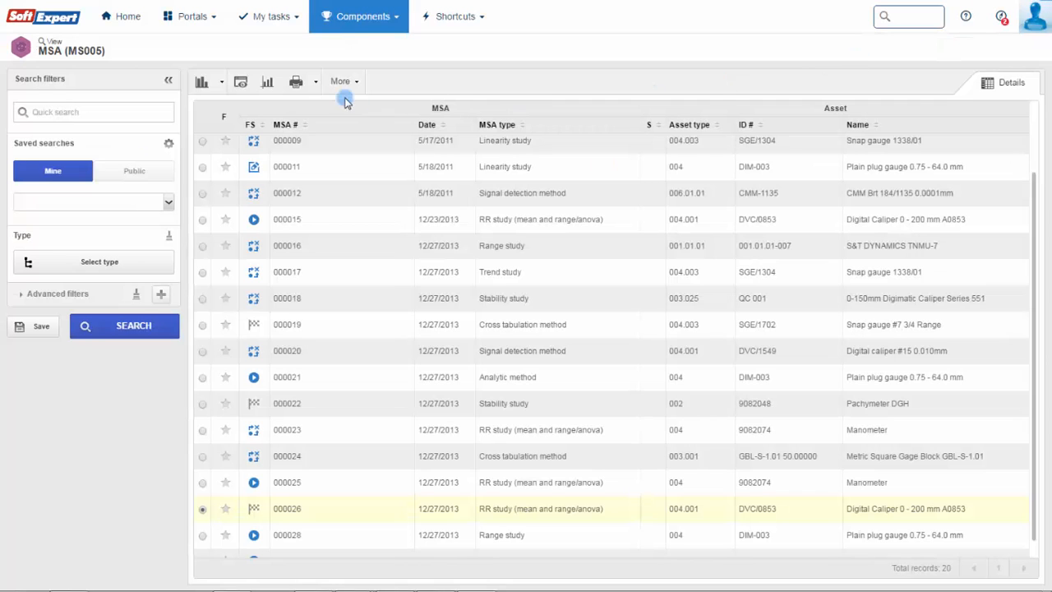
# - Generate the RR (average and range) report from More and scroll to its variance results
pyautogui.click(316, 82)
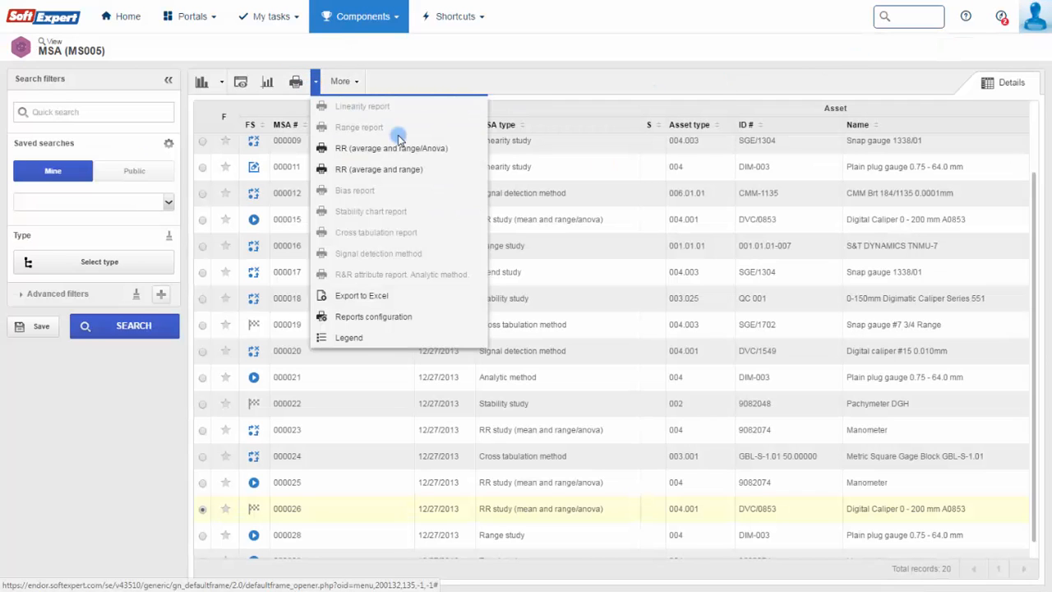
pyautogui.click(391, 148)
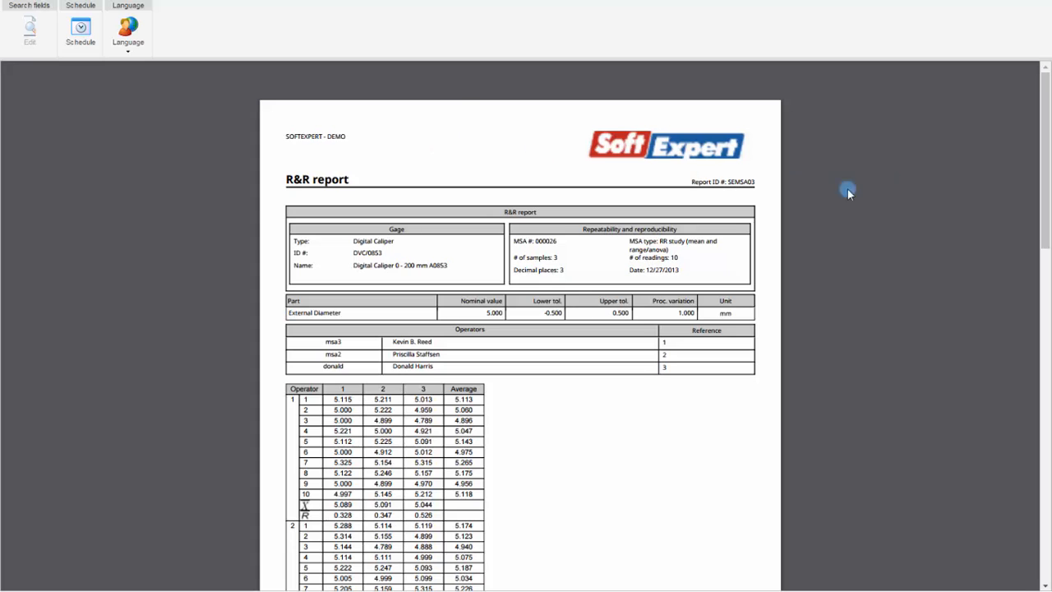
pyautogui.scroll(-3)
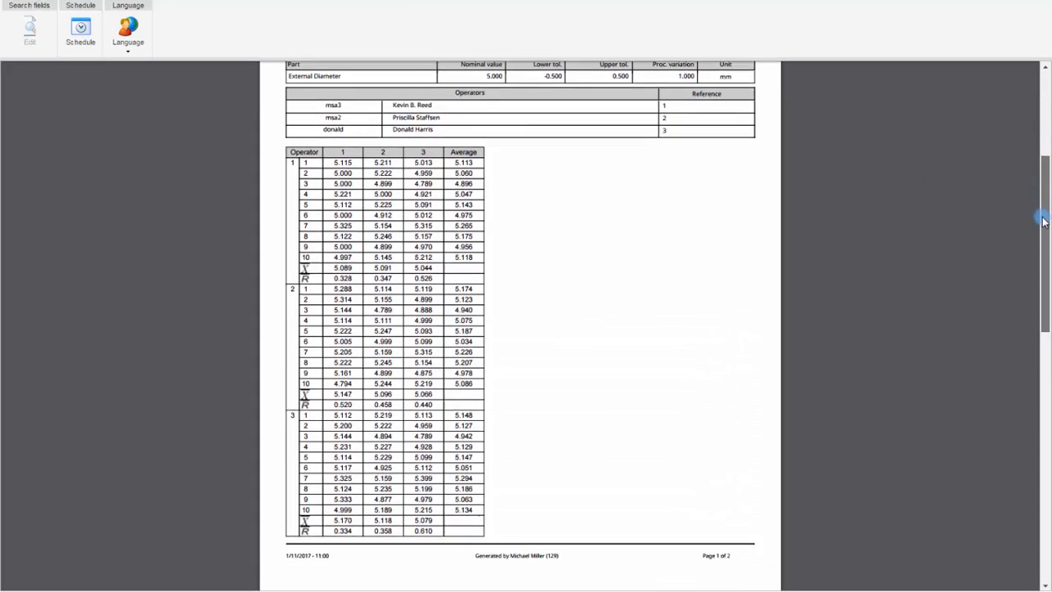
pyautogui.scroll(-3)
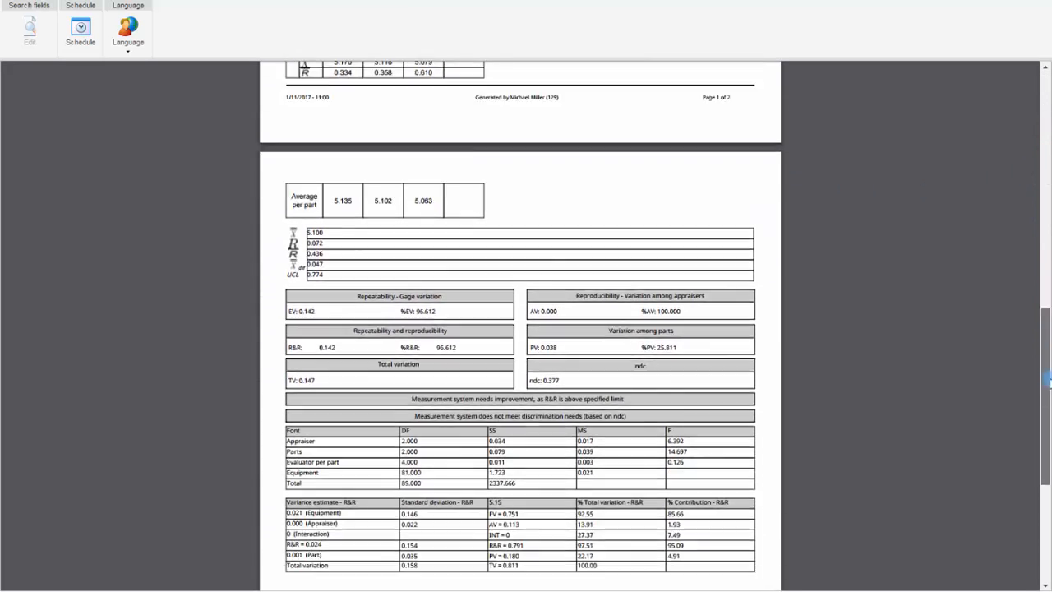
pyautogui.scroll(-3)
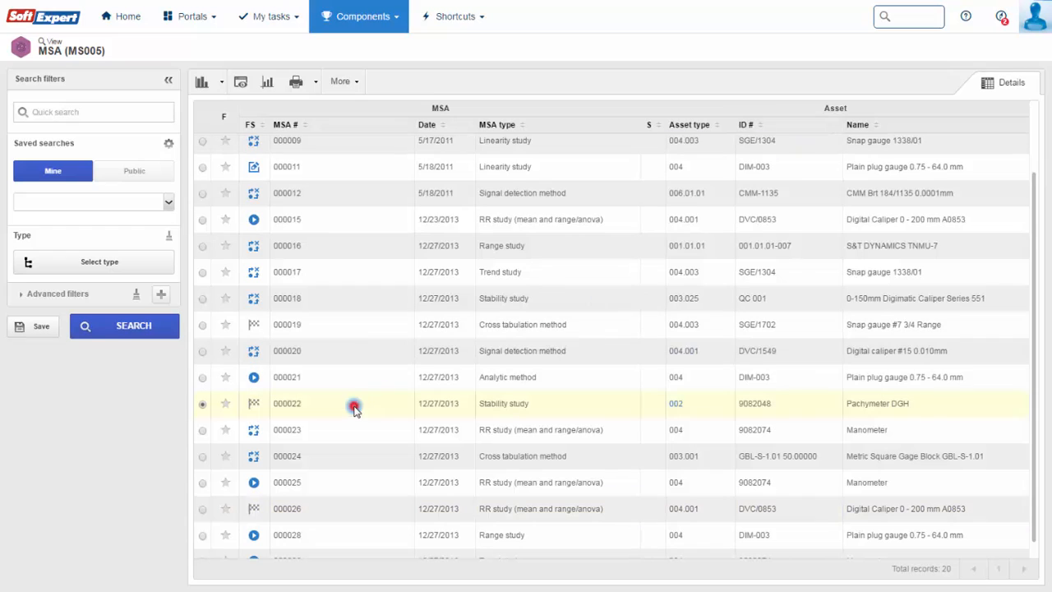
# - Generate the Stability chart report for study 000022 from More and scroll through its pages
pyautogui.click(338, 80)
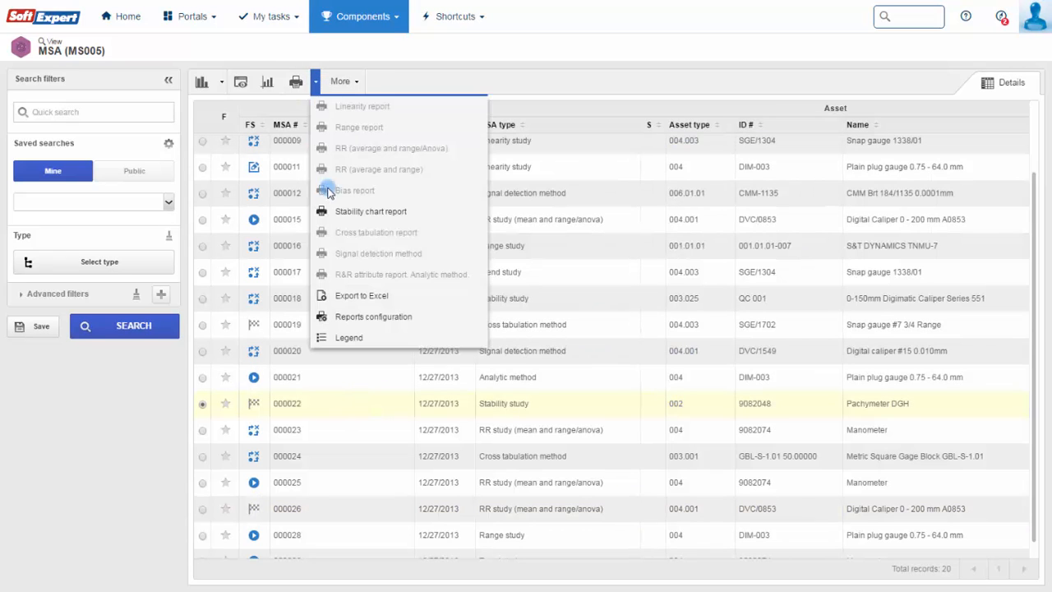
pyautogui.click(370, 210)
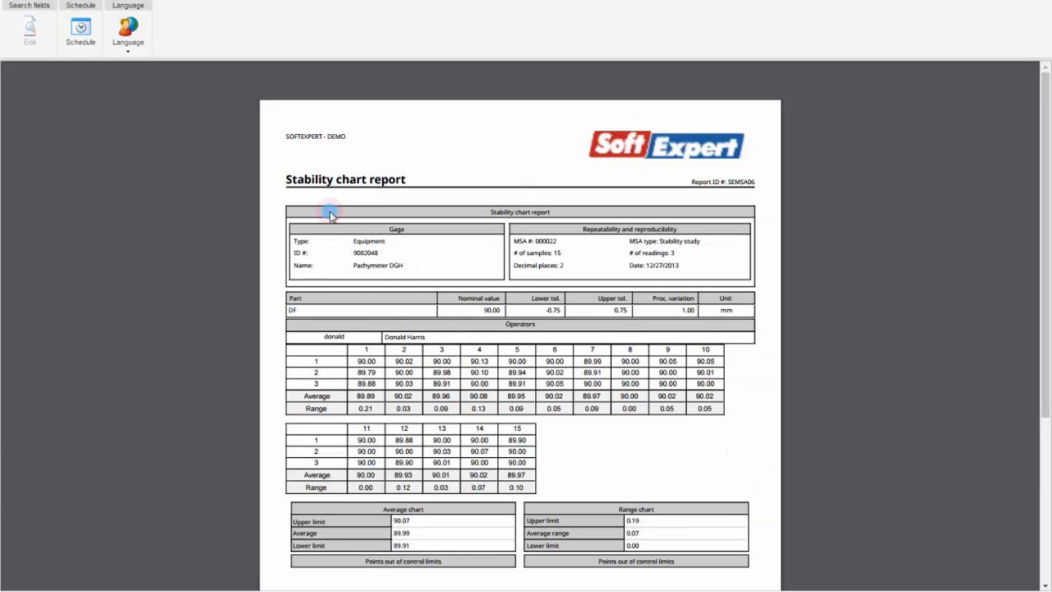
pyautogui.scroll(3)
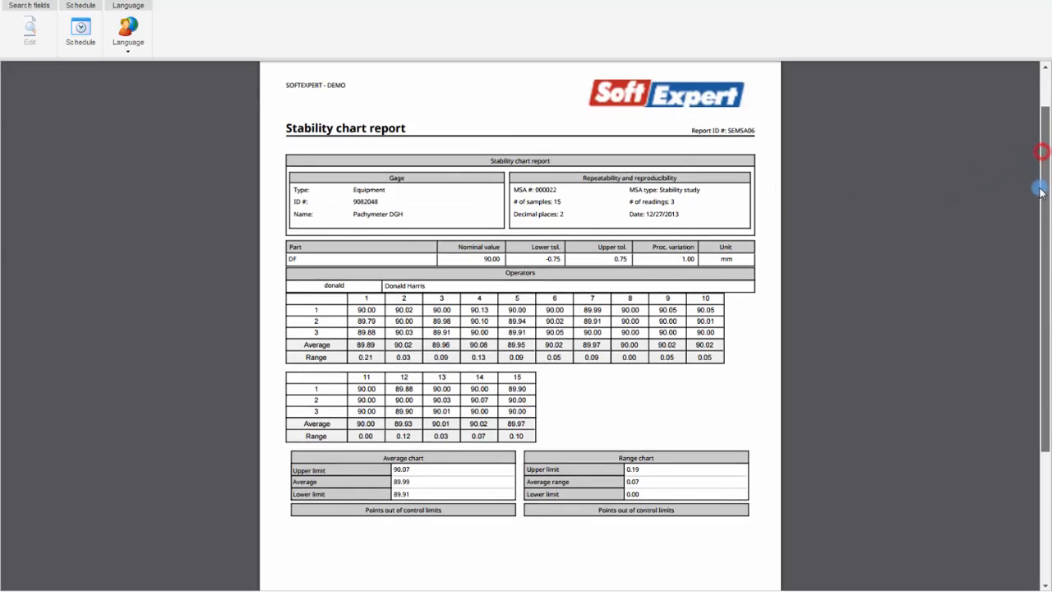
pyautogui.scroll(-3)
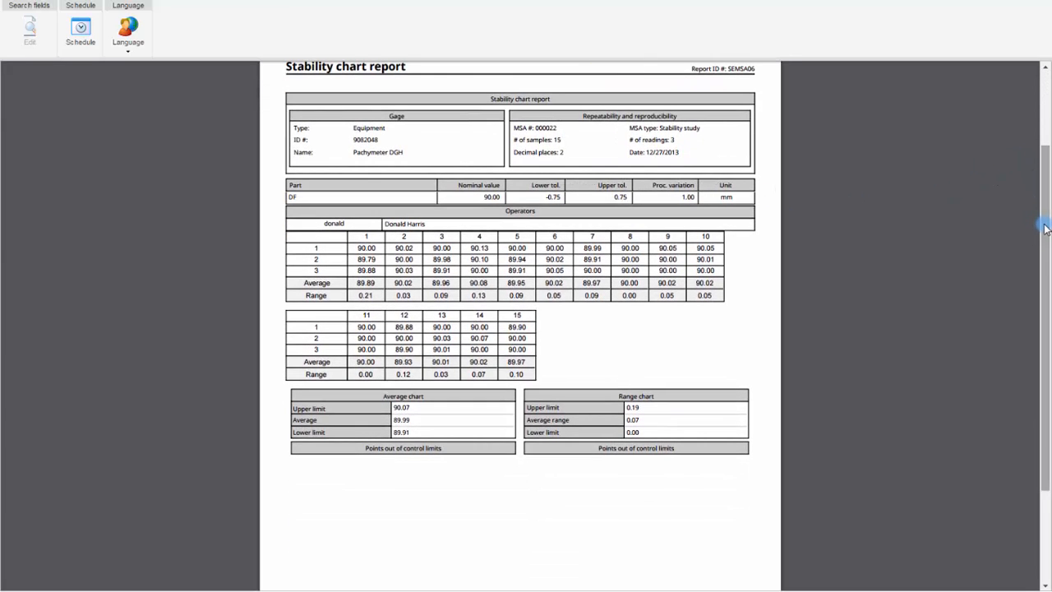
pyautogui.click(525, 320)
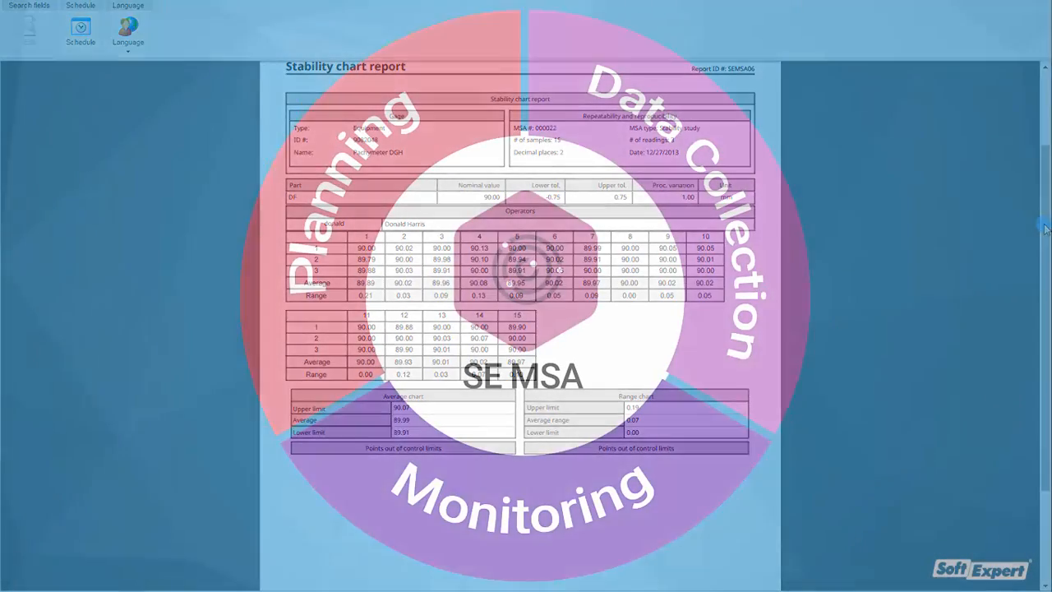